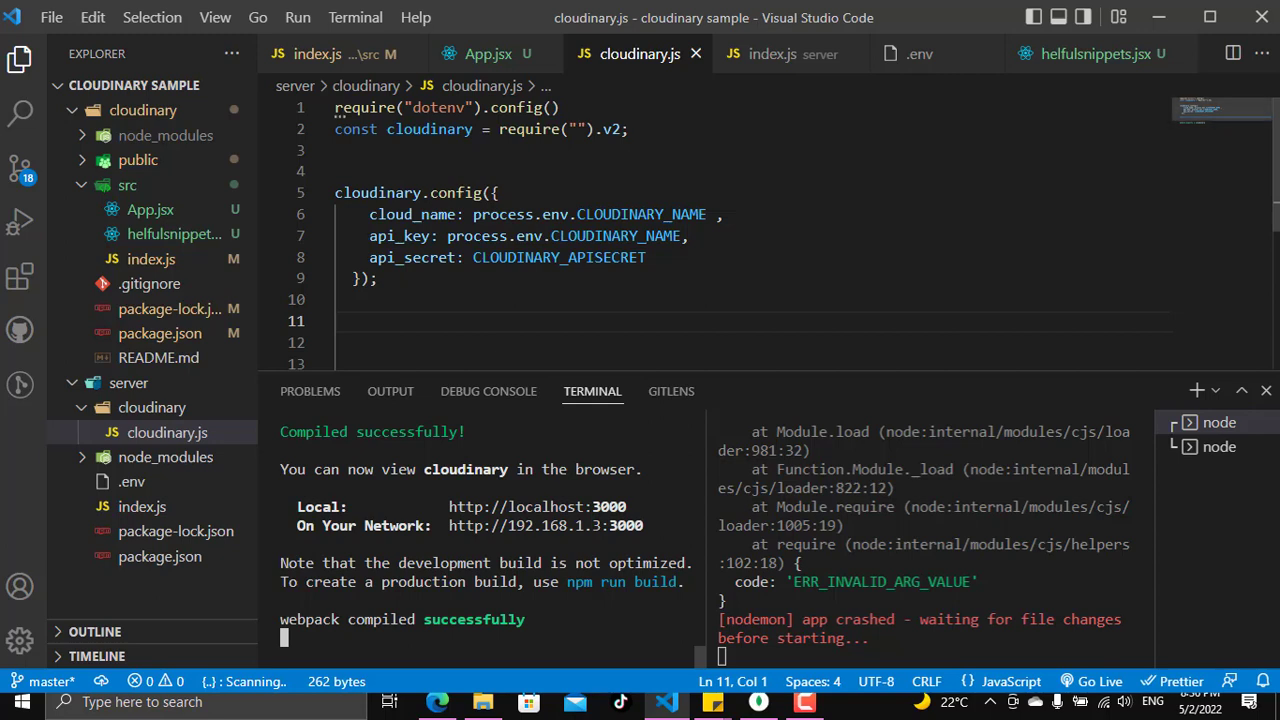
# Step: In cloudinary.js, require "cloudinary" and read CLOUDINARY_APISECRET from process.env
pyautogui.click(772, 52)
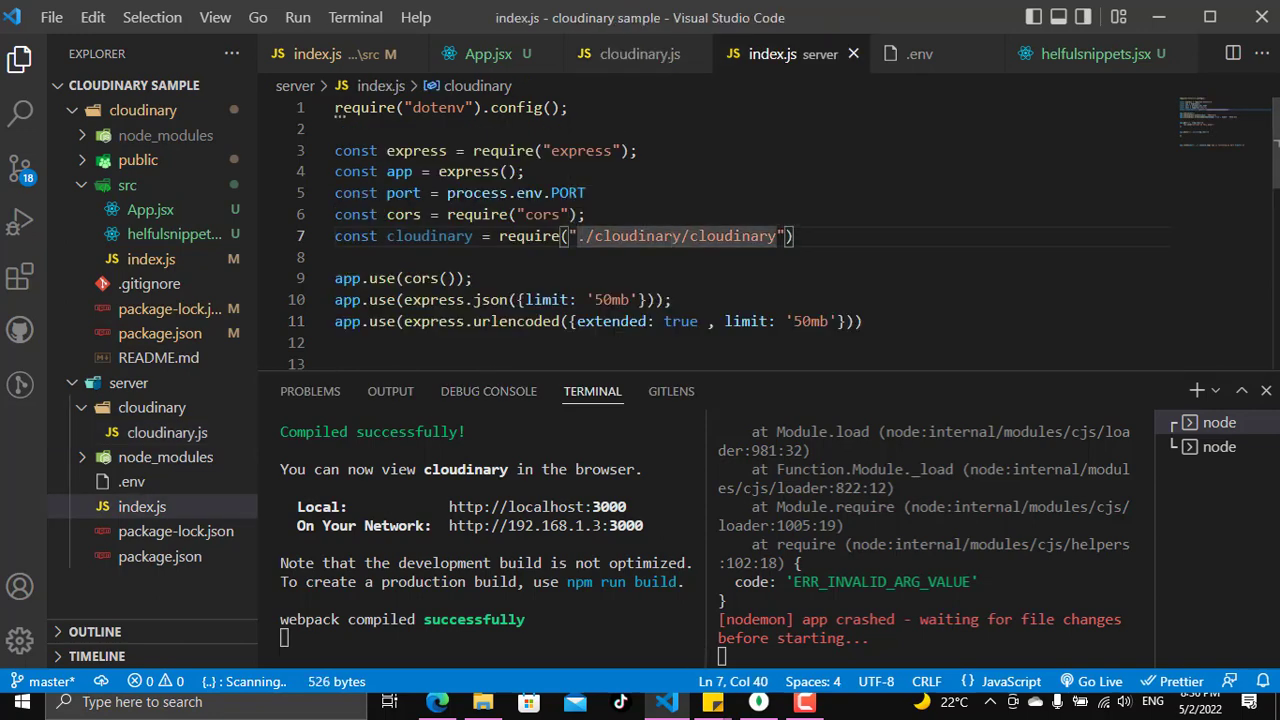
pyautogui.scroll(-3)
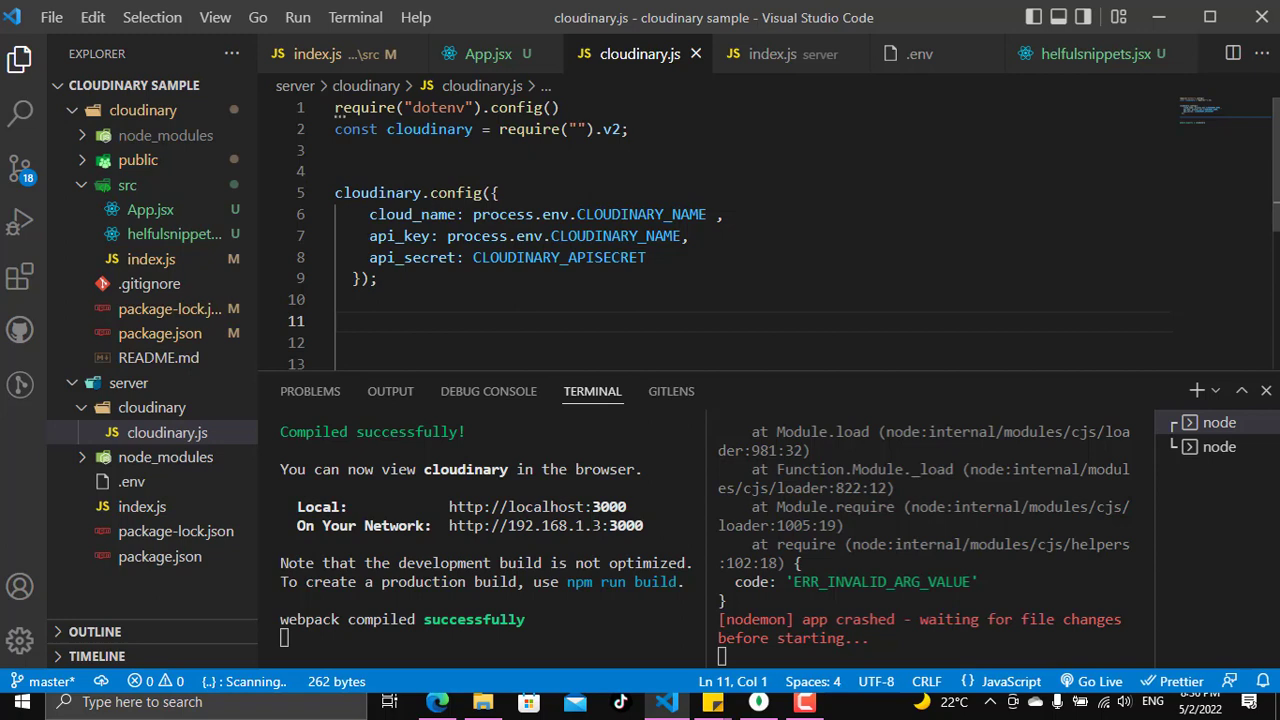
pyautogui.write('cloudinary')
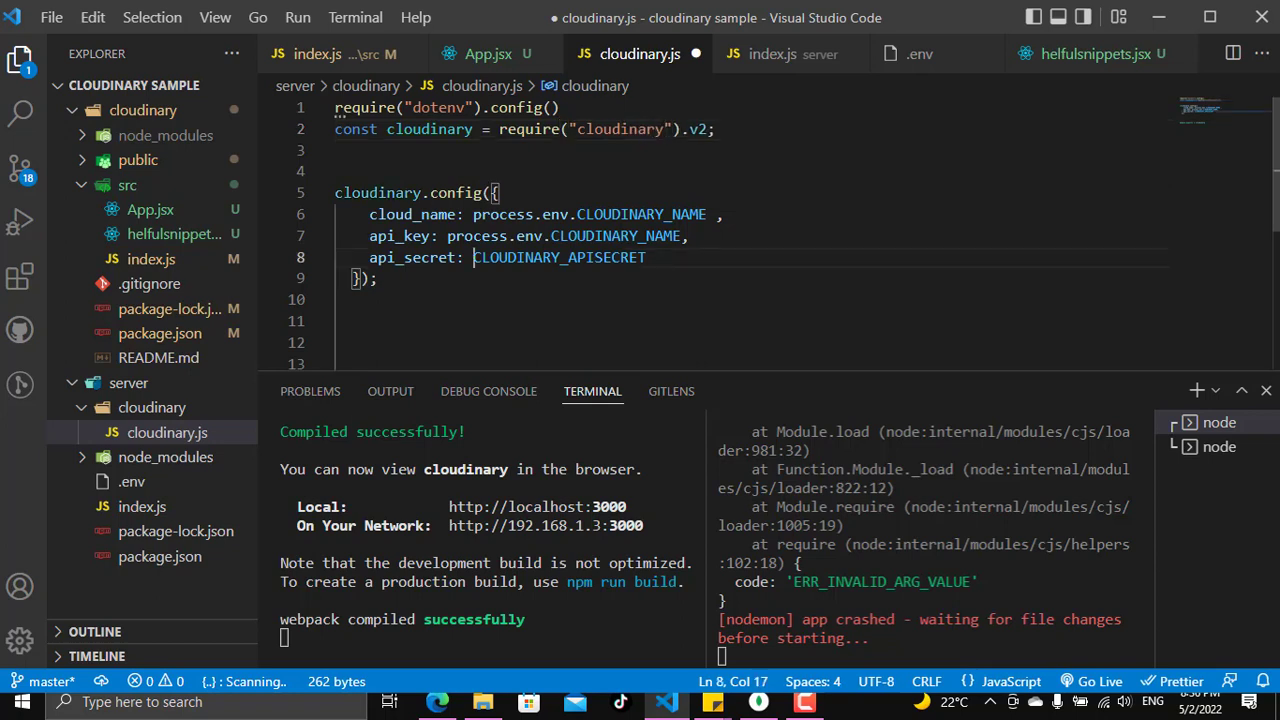
pyautogui.write('proces')
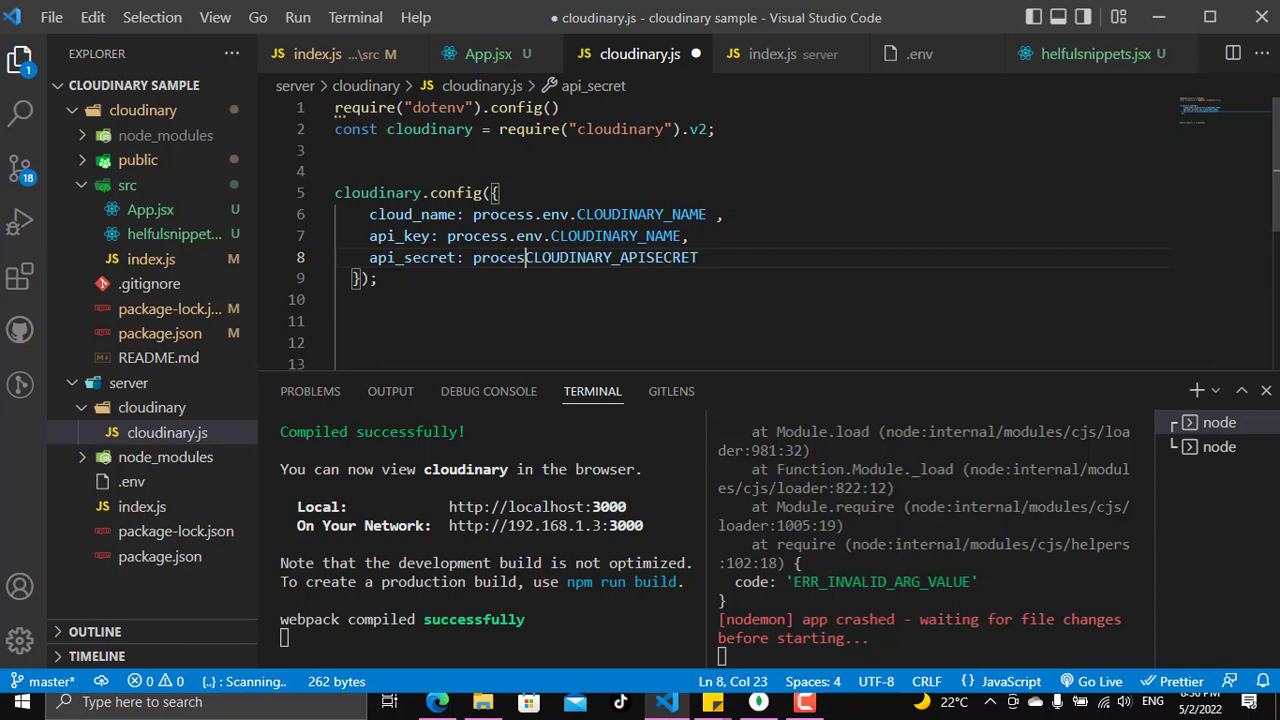
pyautogui.write('env.')
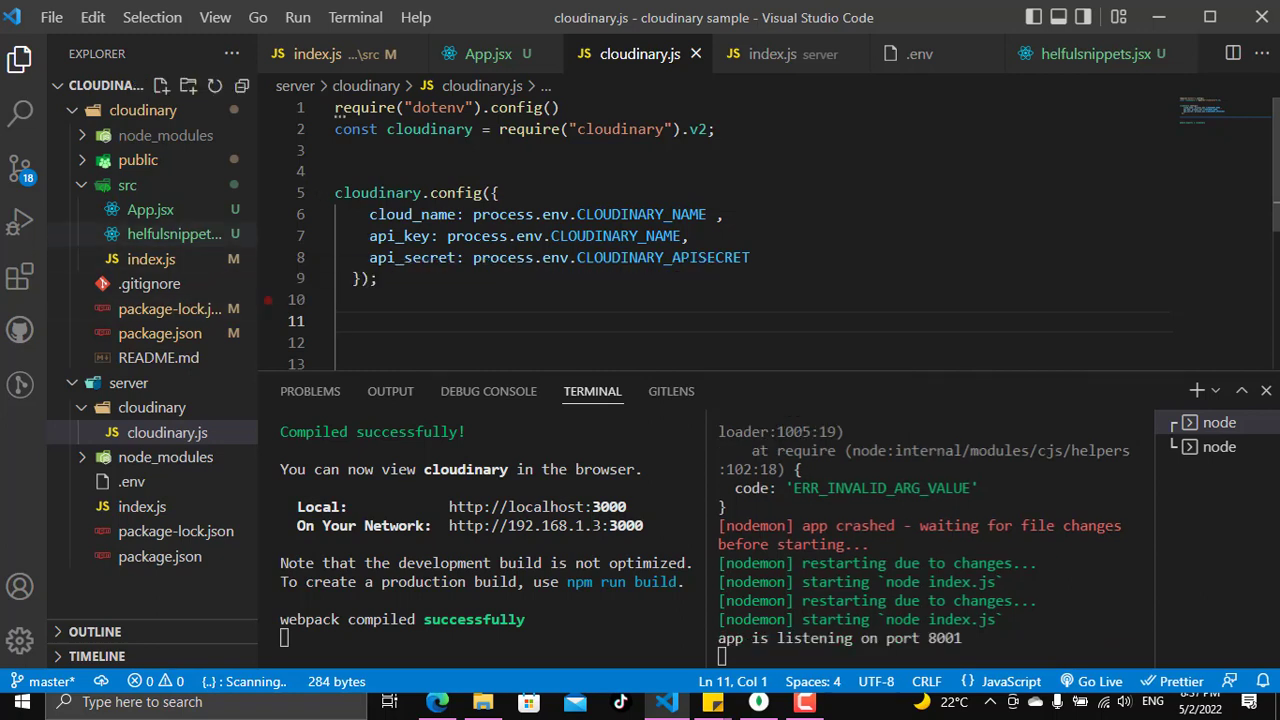
pyautogui.moveTo(172, 232)
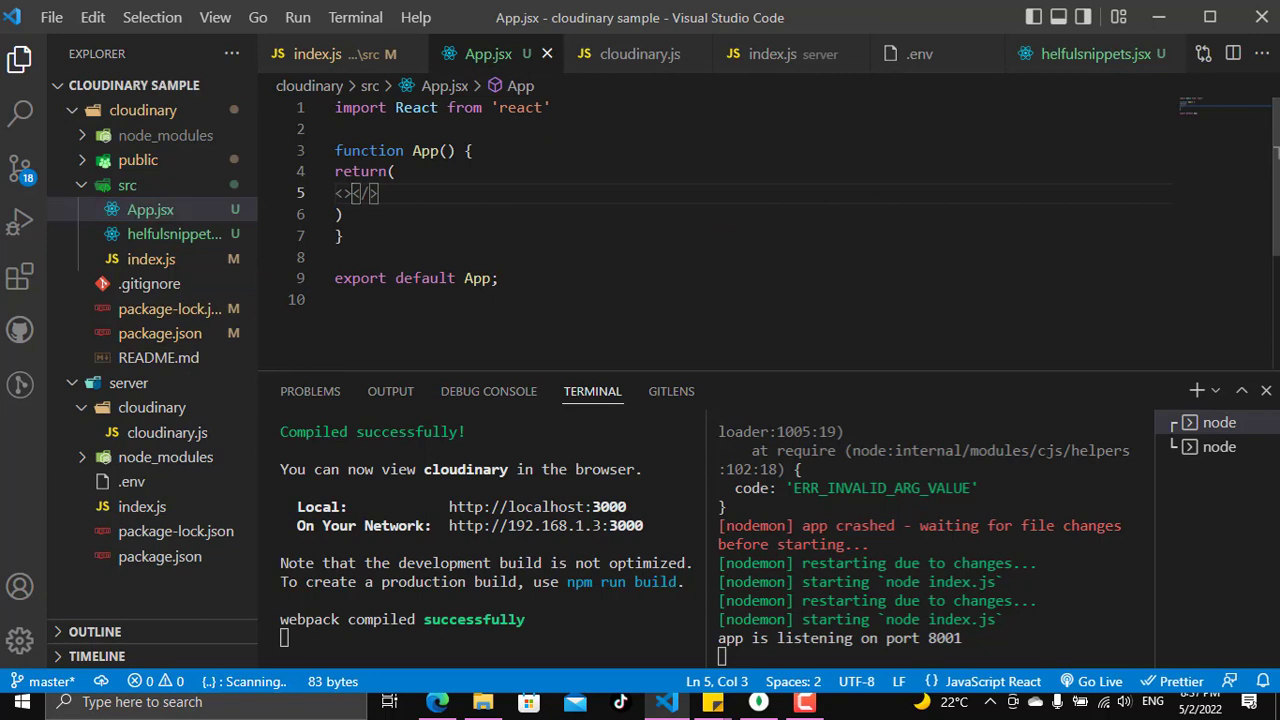
# Step: Inside the fragment, add a <form> calling handleSubmit(e) on submit with label, file input and button
pyautogui.press('Enter')
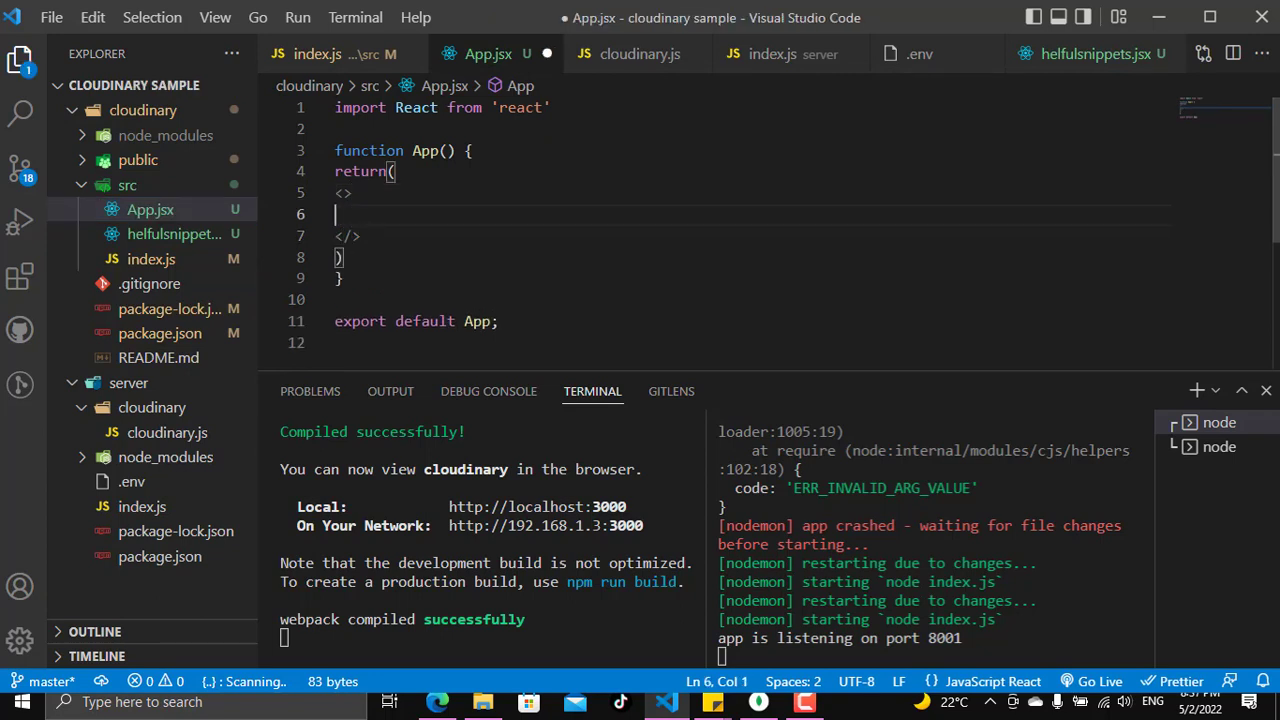
pyautogui.write('<form onSubmit={e=> handleSubmit(e)}>')
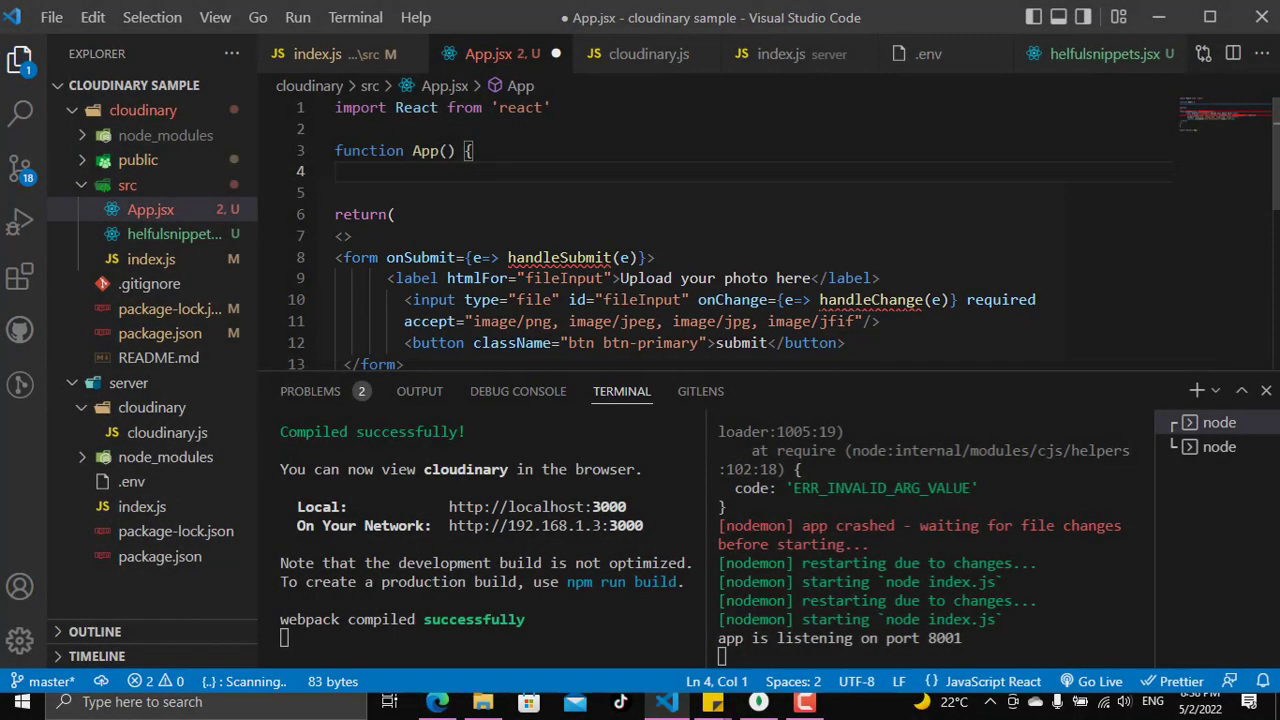
# Step: Declare const [file, setfile] = useState("") at the top of App, auto-importing useState
pyautogui.write('const')
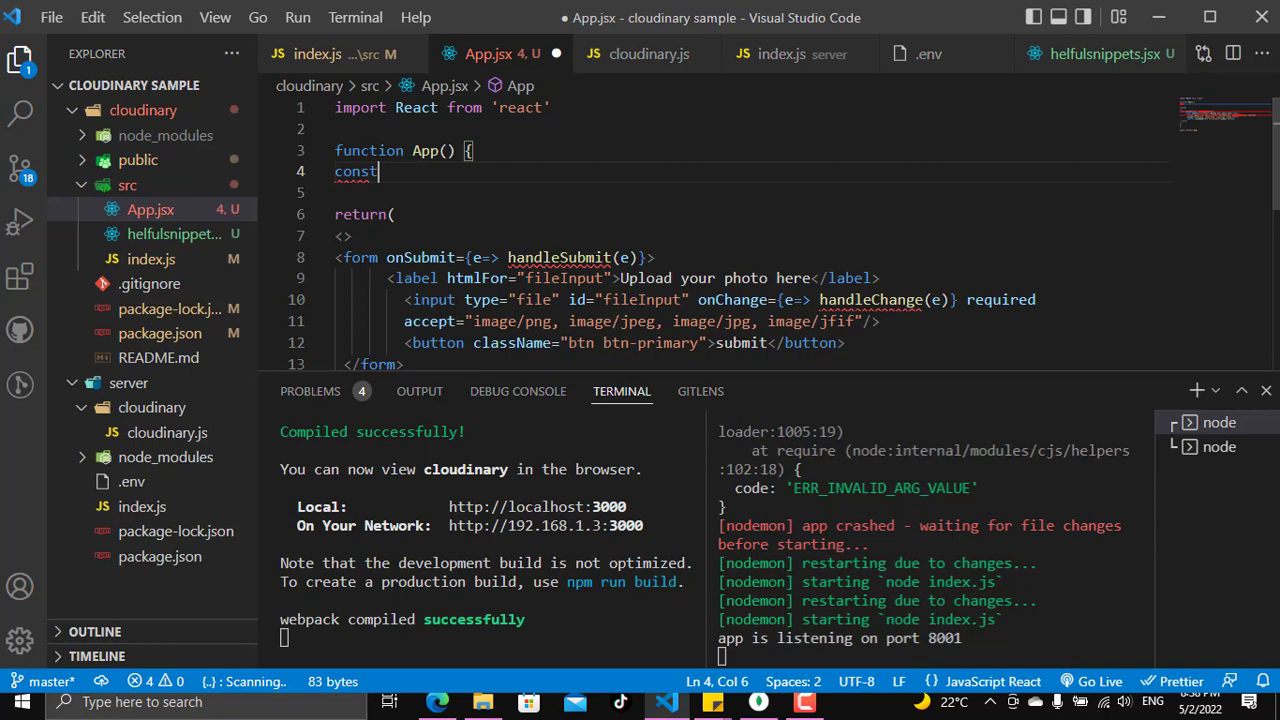
pyautogui.write('[file]')
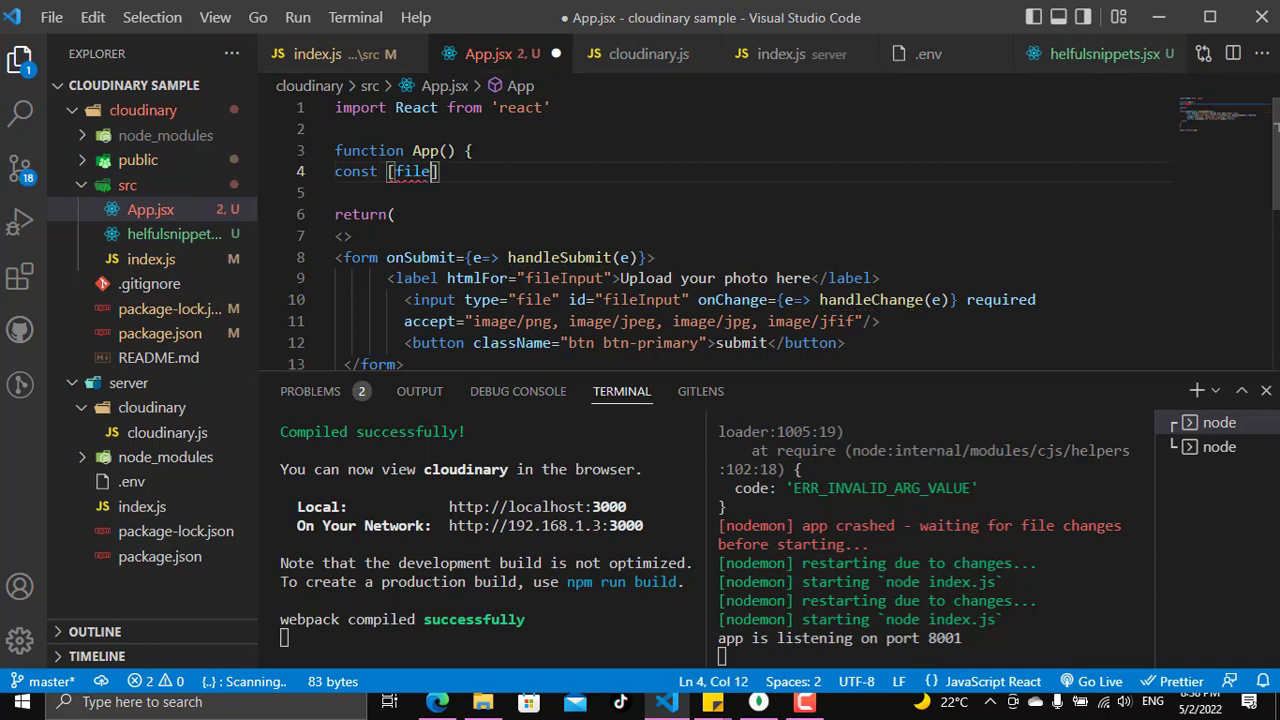
pyautogui.write(', setfile')
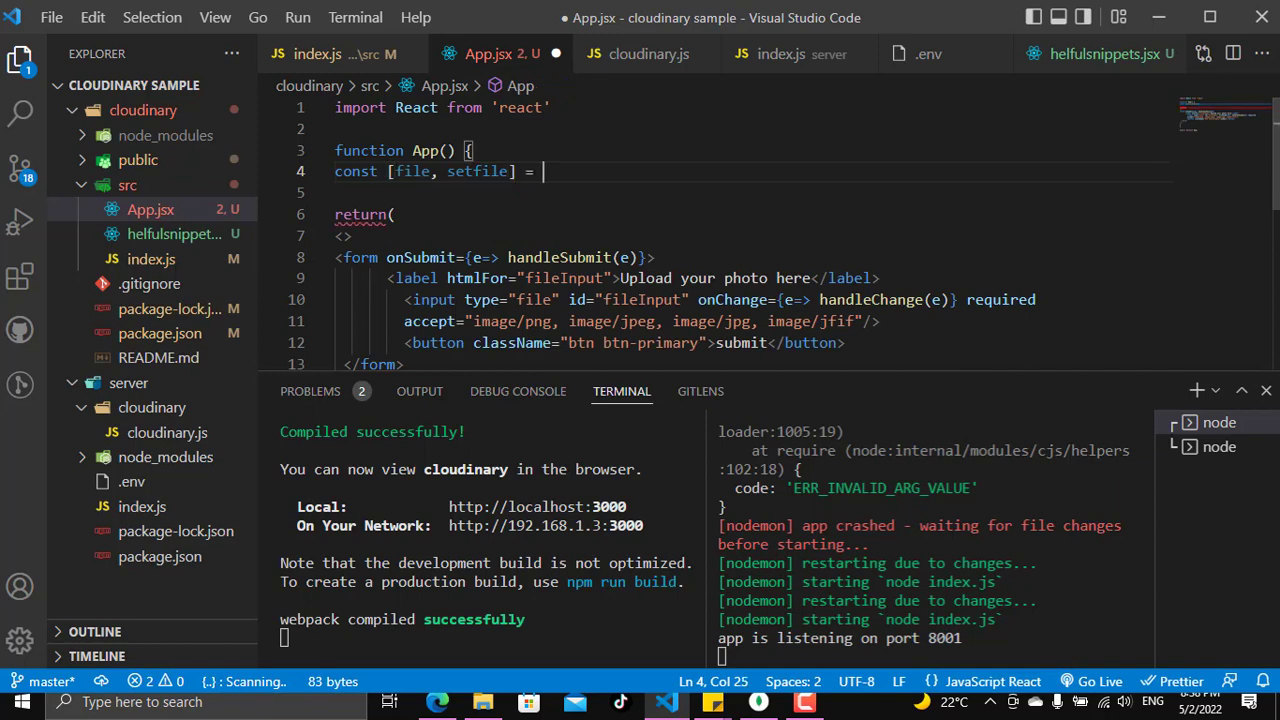
pyautogui.write('use')
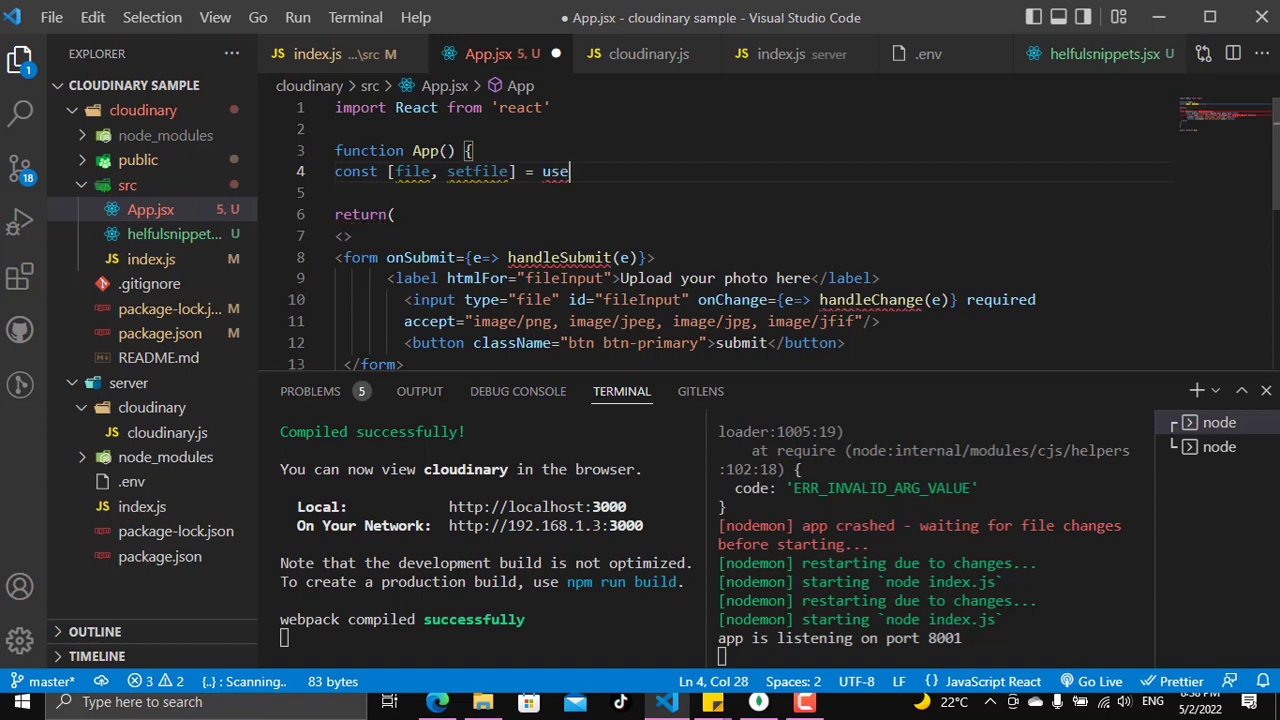
pyautogui.write('State')
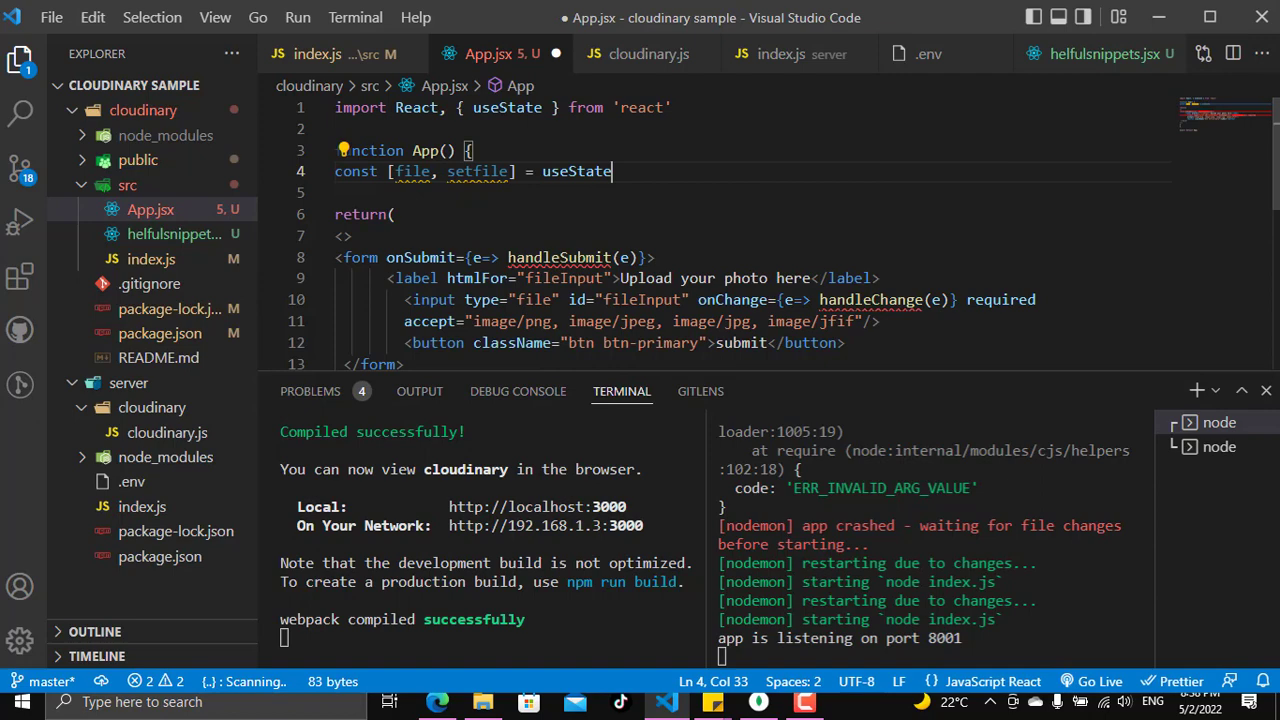
pyautogui.write('()')
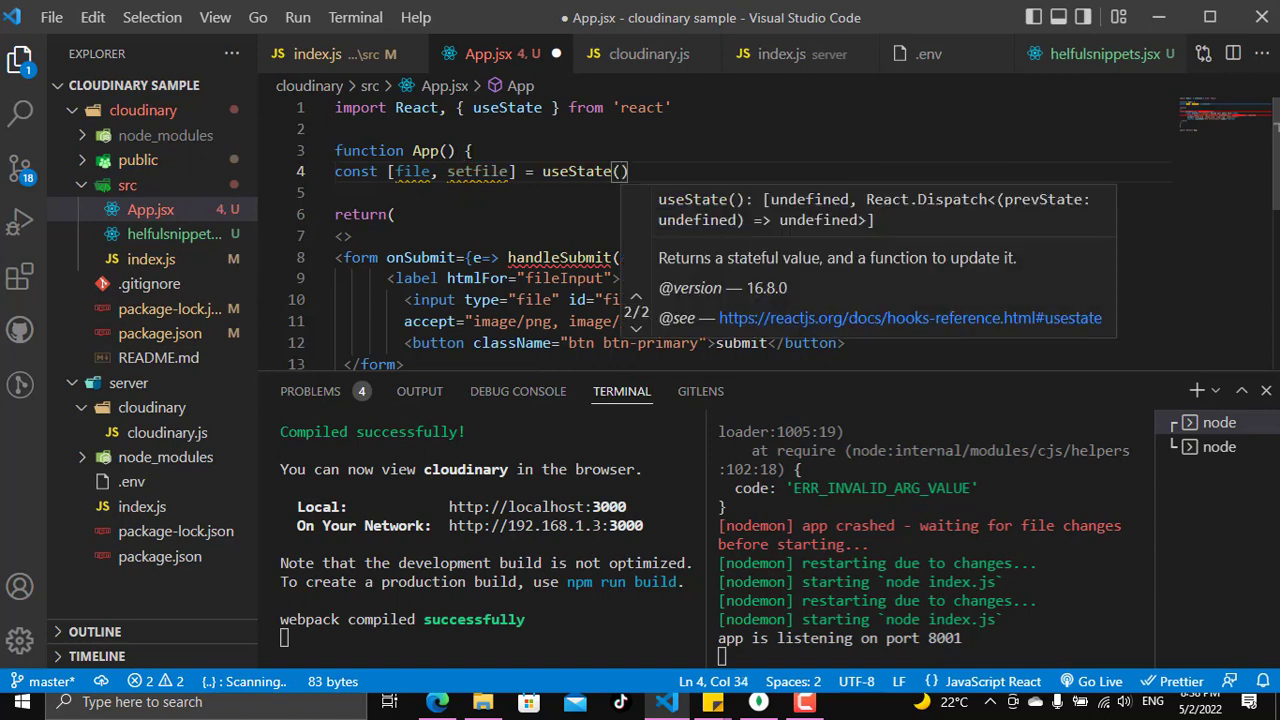
pyautogui.write('""')
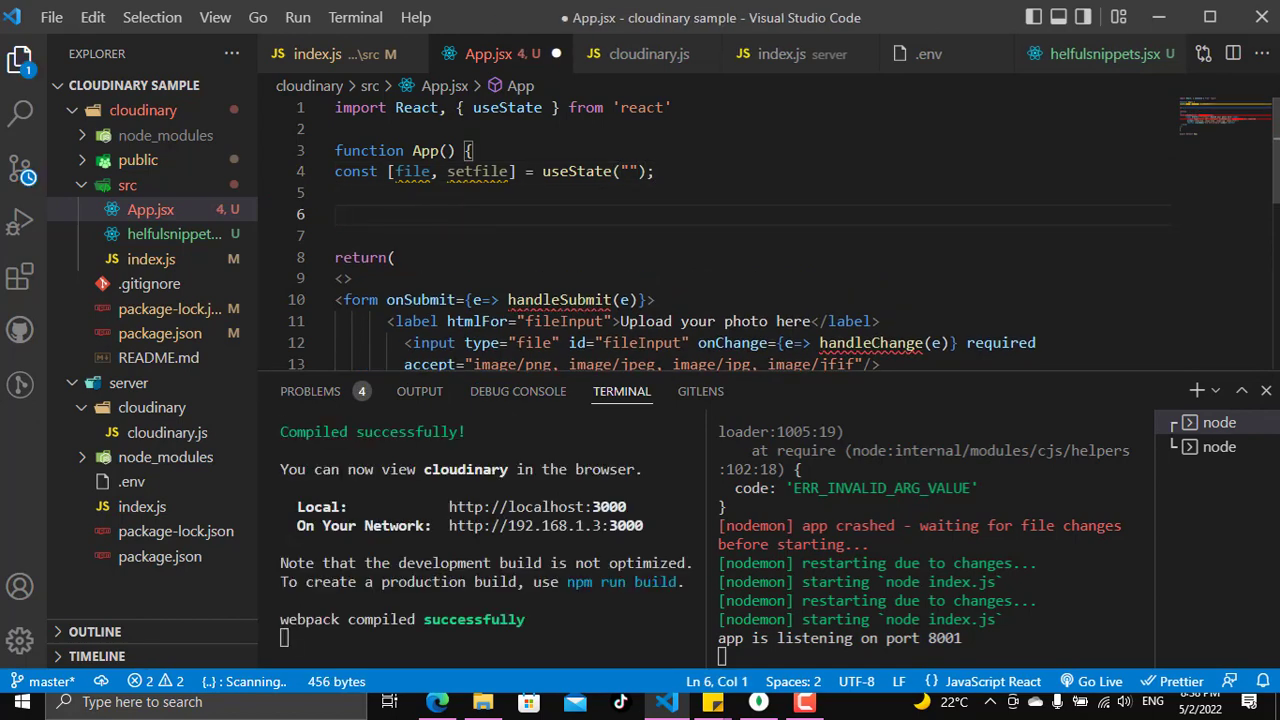
# Step: Write a handle arrow function taking e that logs e.target.files
pyautogui.write('const hand')
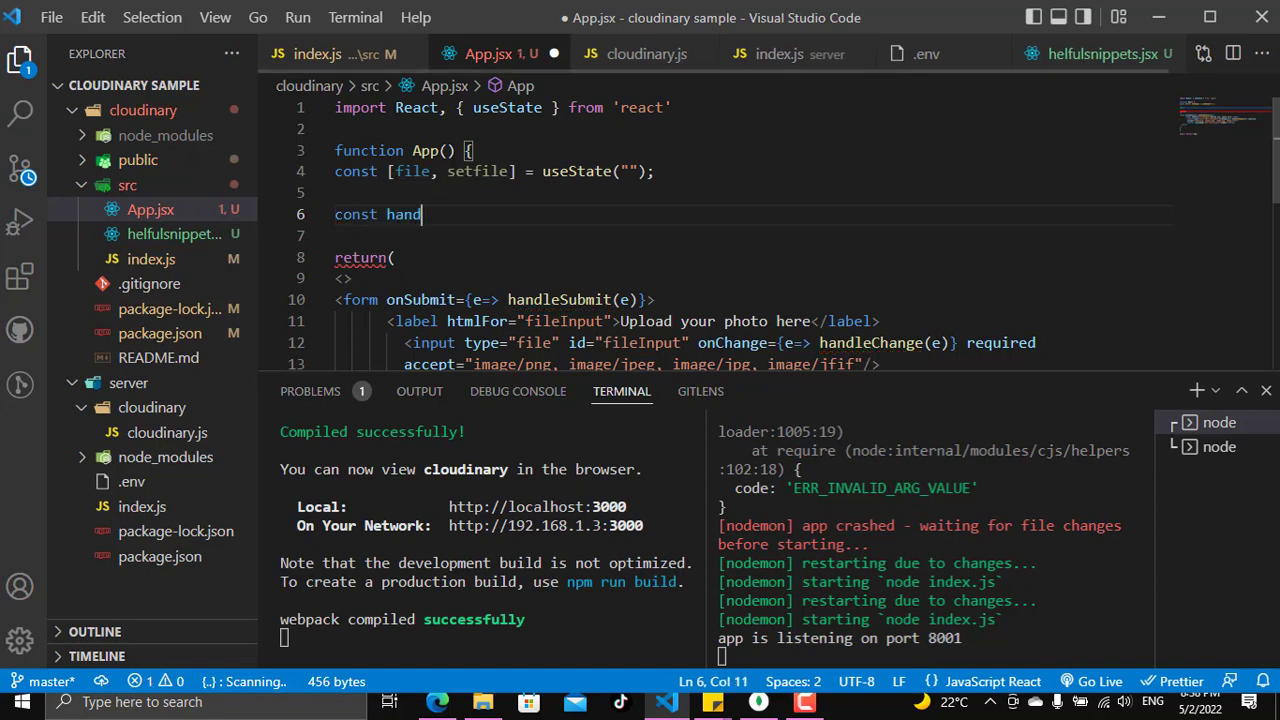
pyautogui.write('leChange')
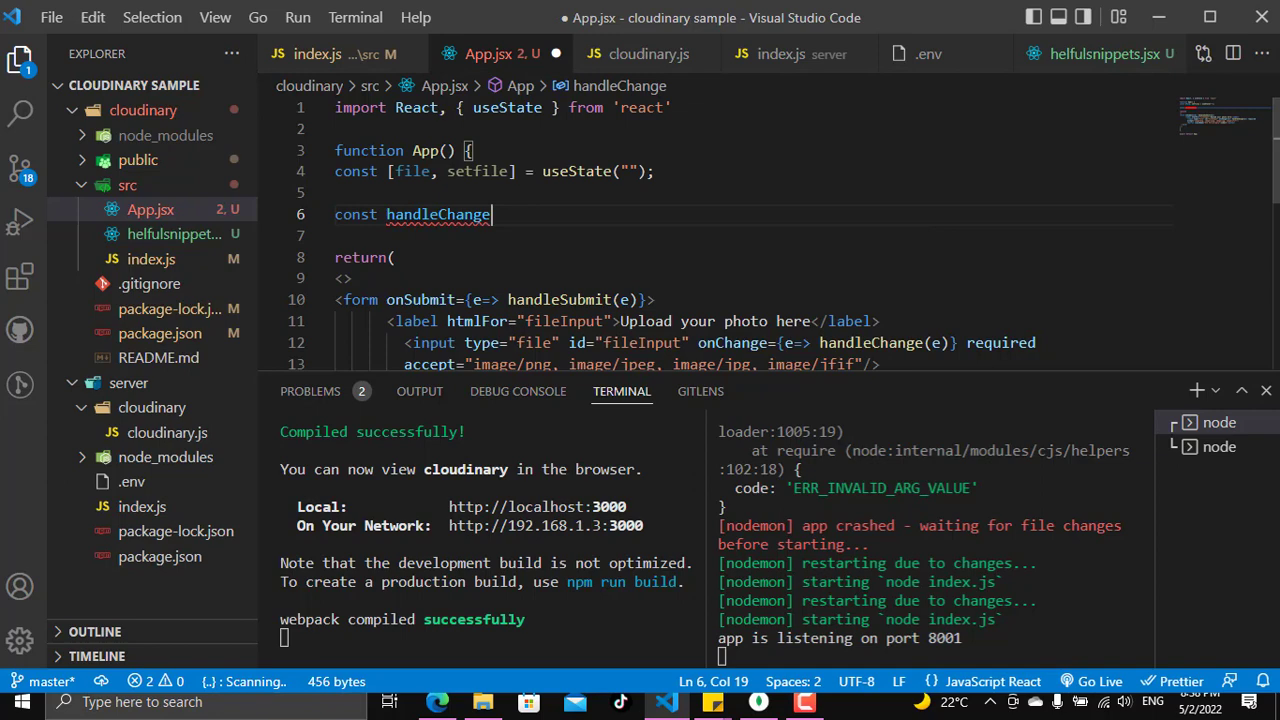
pyautogui.write('(e)')
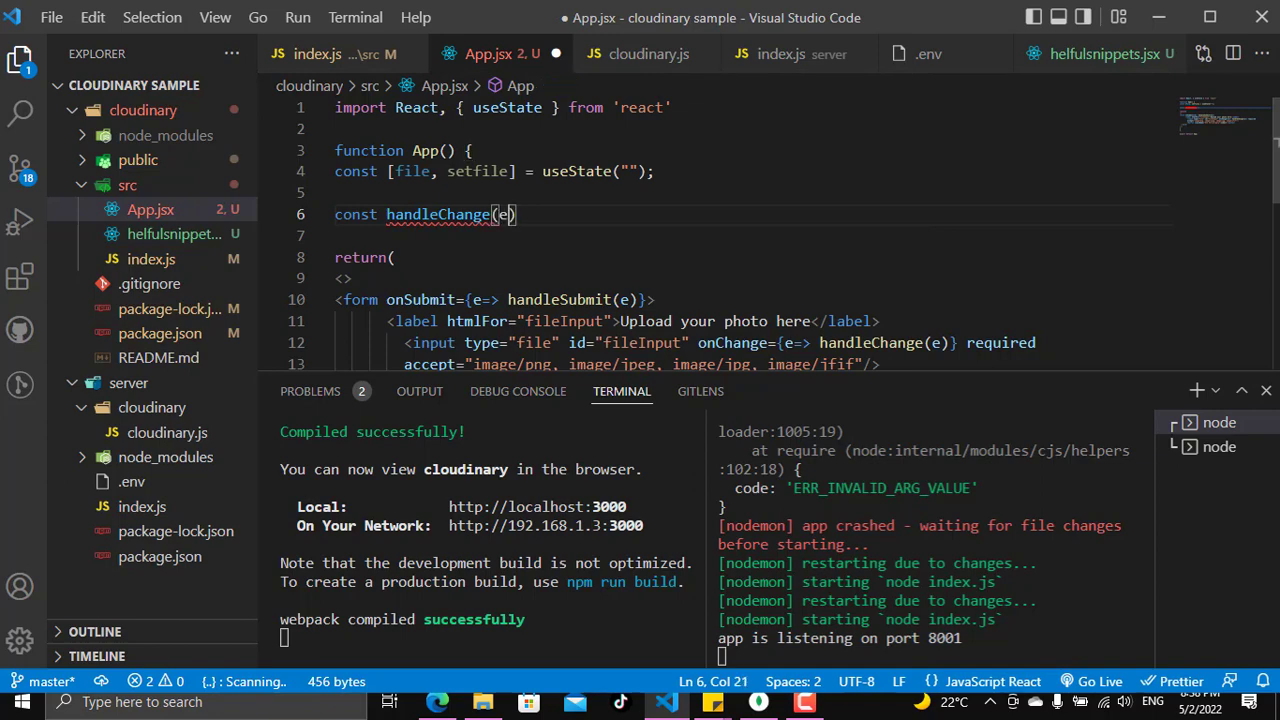
pyautogui.write('=>{')
pyautogui.click(752, 236)
pyautogui.write('cl')
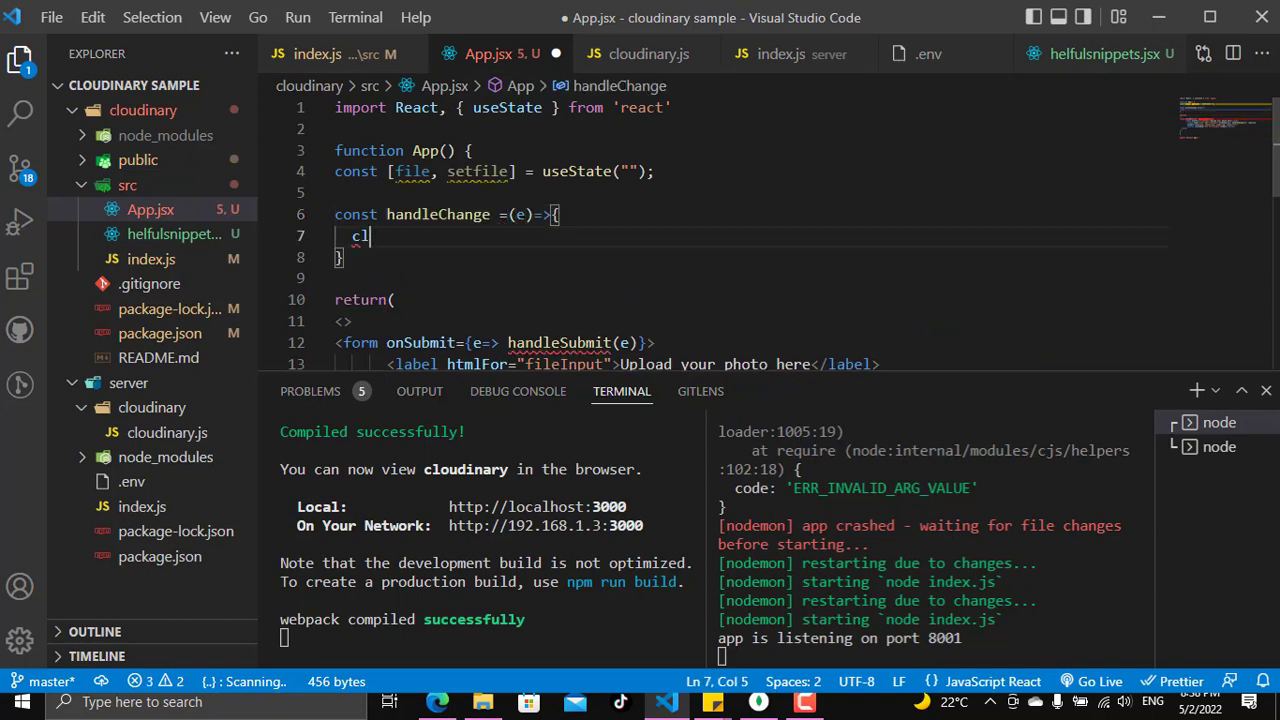
pyautogui.write('onsole.log(object);')
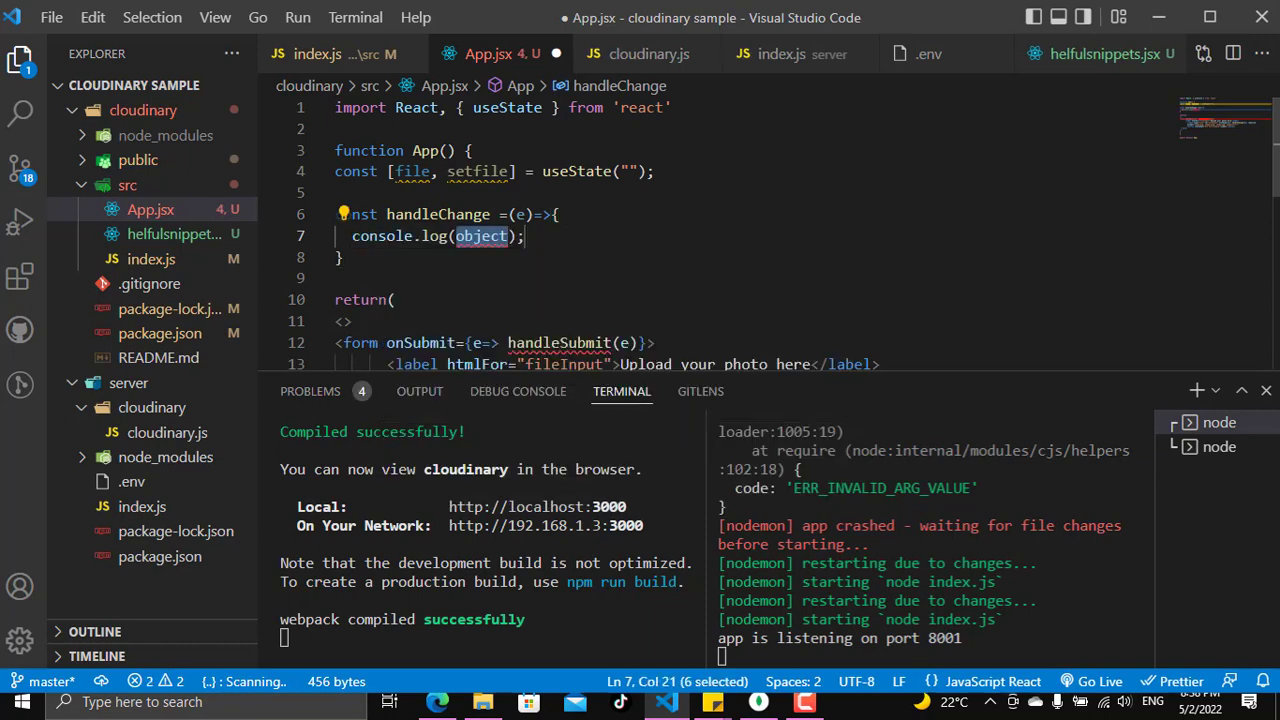
pyautogui.write('e.target.files')
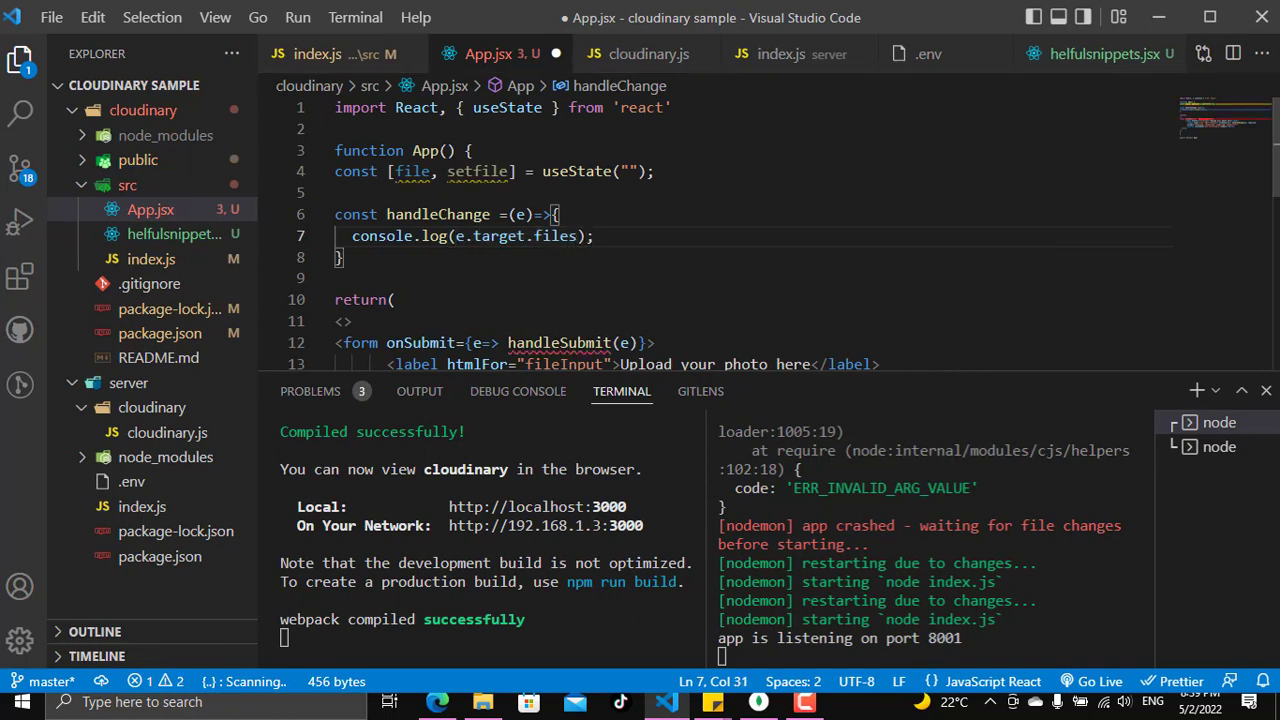
# Step: Add a setfile(e.target.files) line below the log and comment it out
pyautogui.press('Enter')
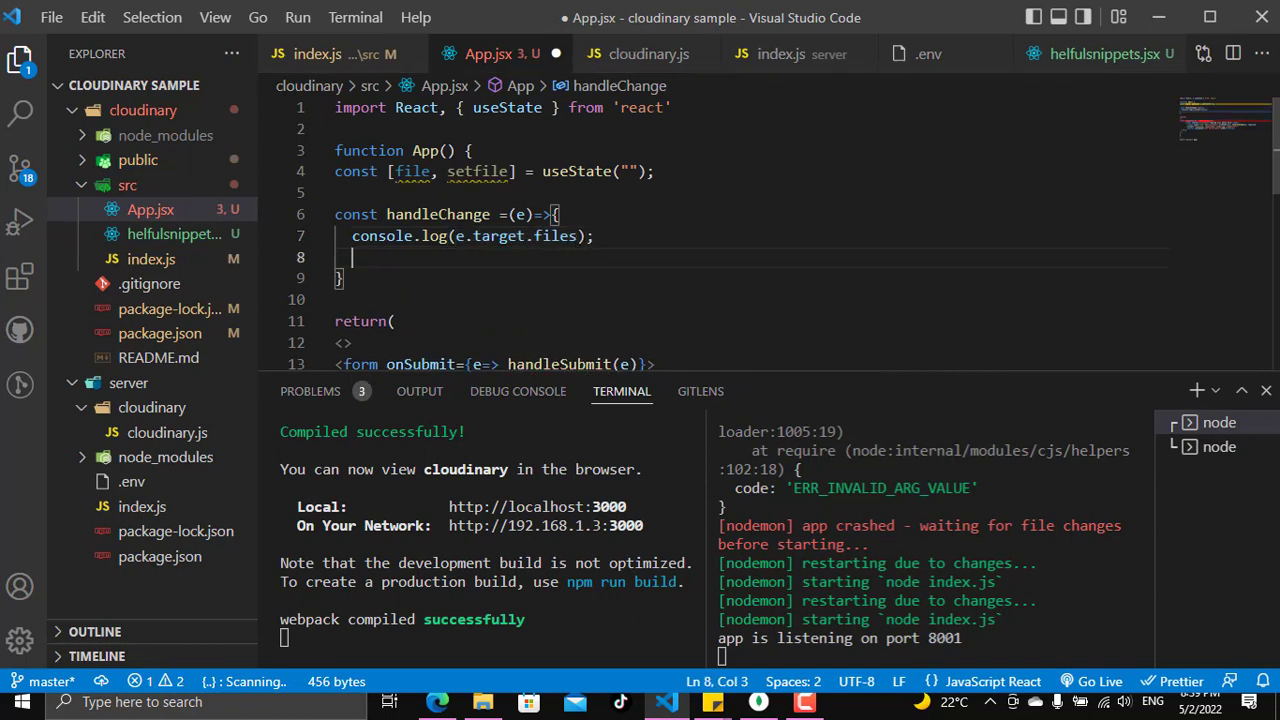
pyautogui.write('setfile(')
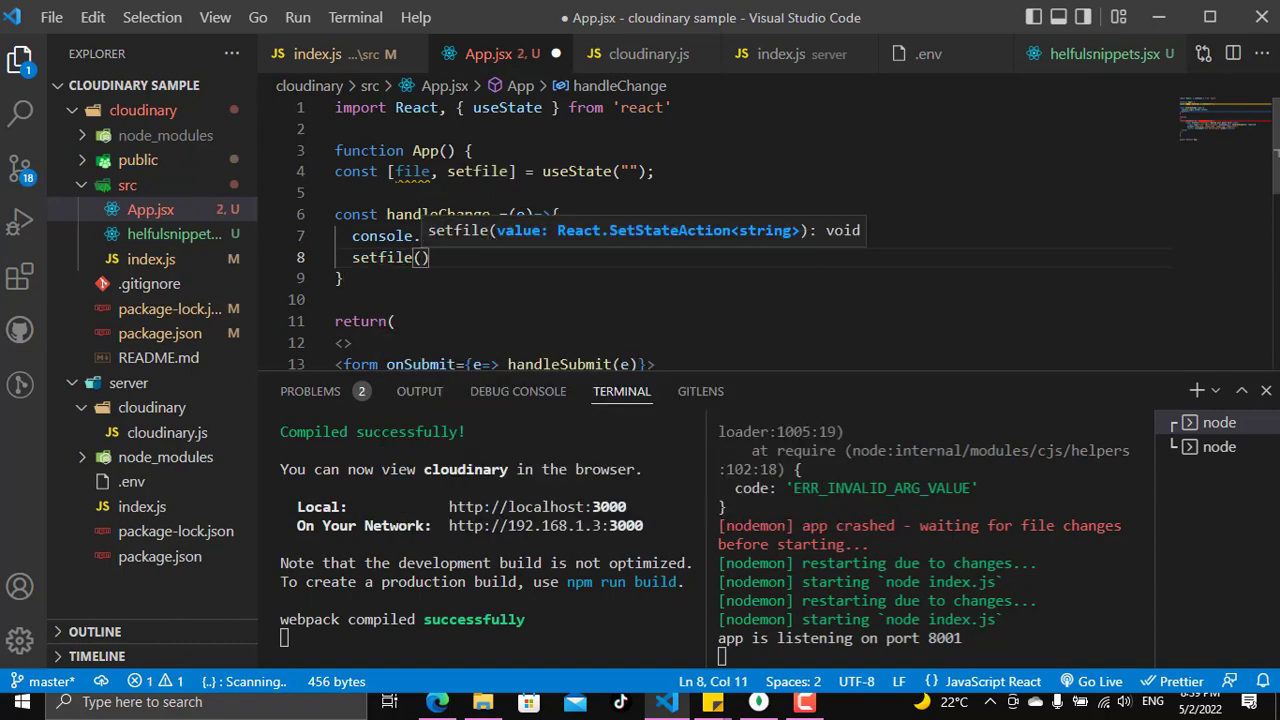
pyautogui.write('e.ta')
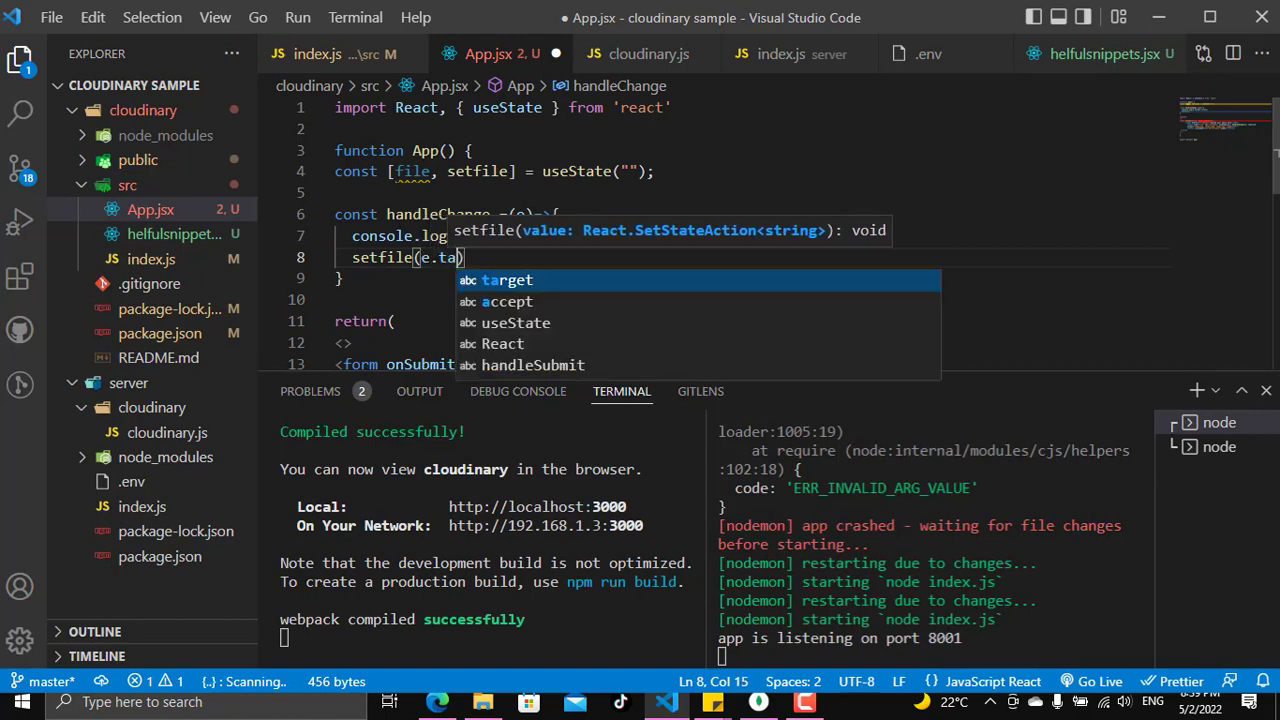
pyautogui.write('rget.files')
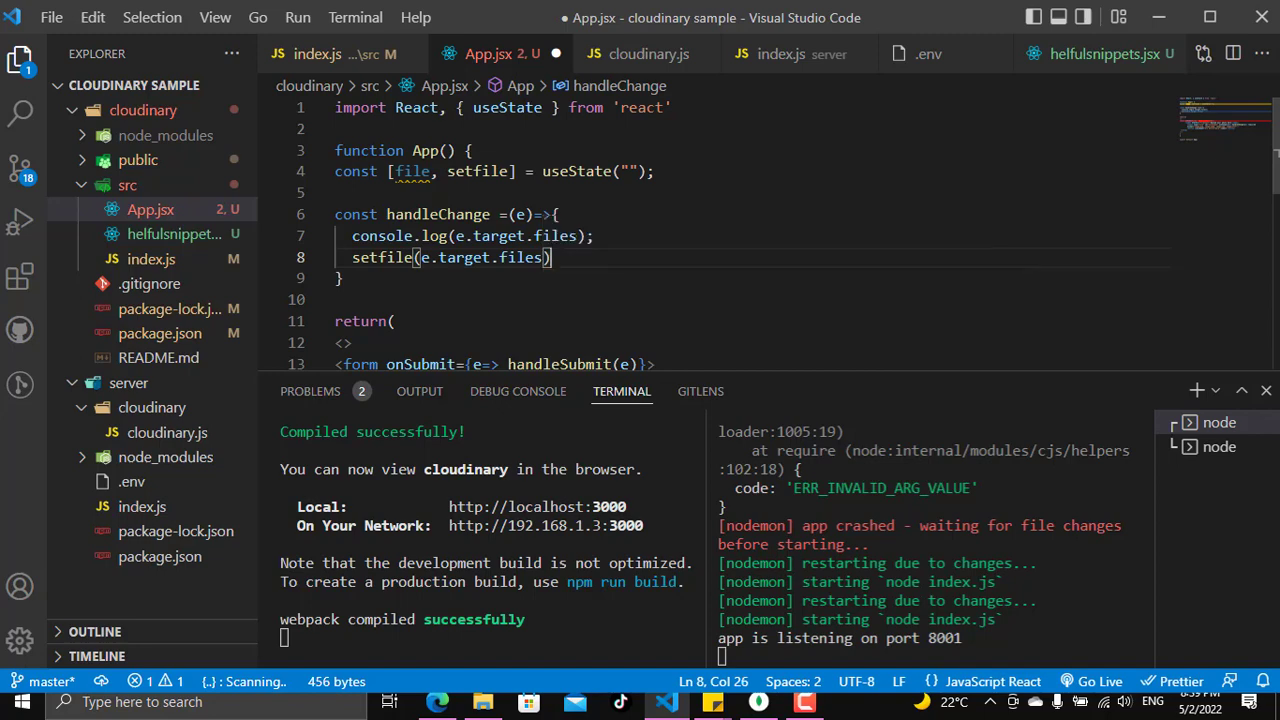
pyautogui.press('ctrl+/')
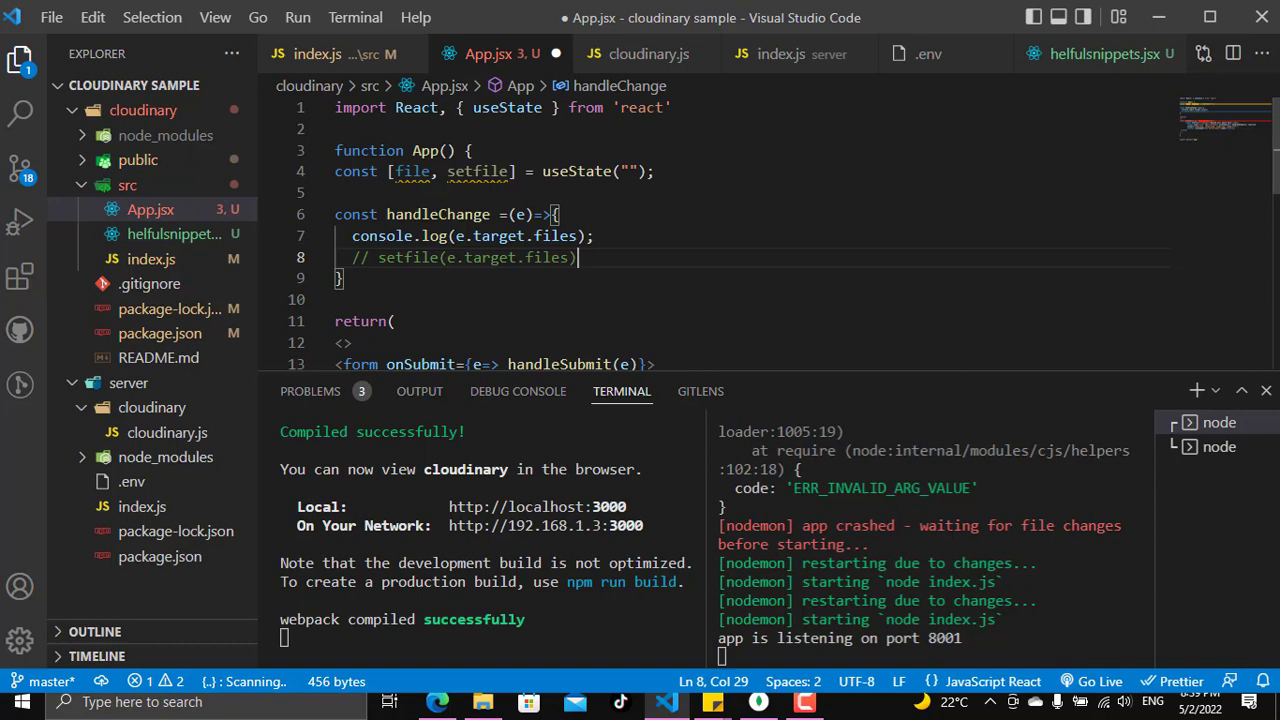
pyautogui.moveTo(524, 214)
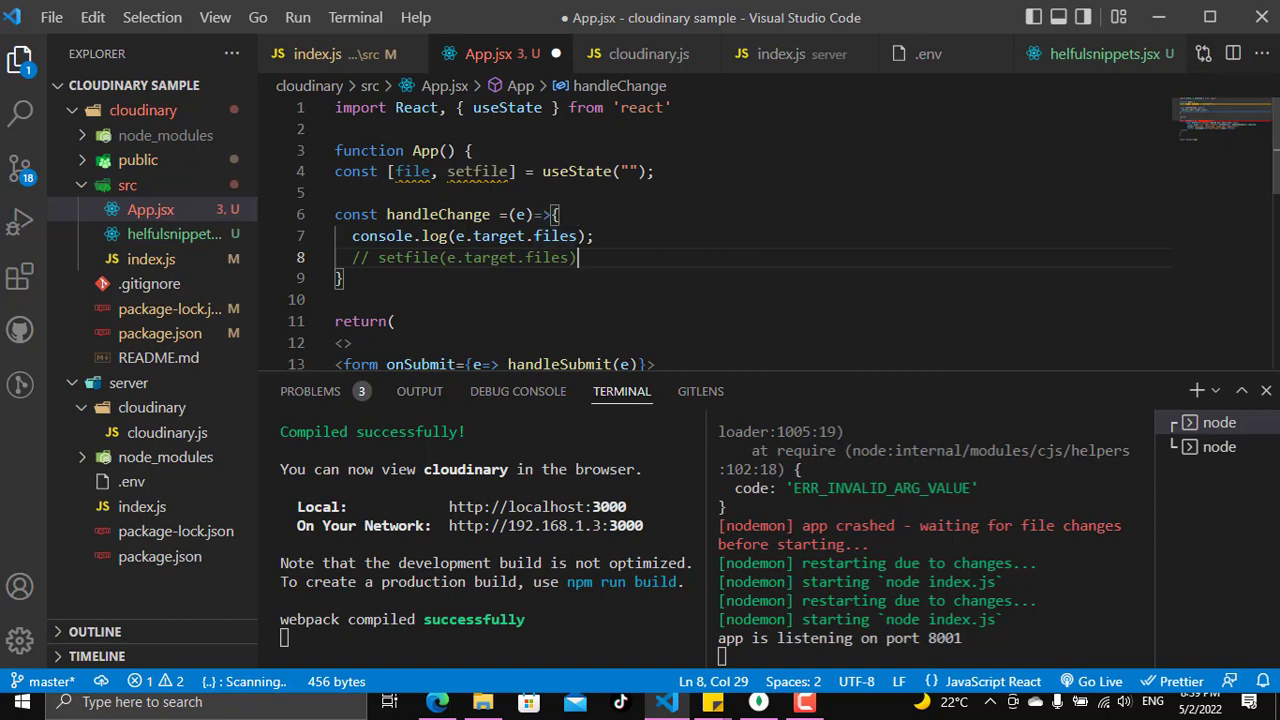
# Step: Comment out the console.log line in handleSubmit and save App.jsx
pyautogui.scroll(-3)
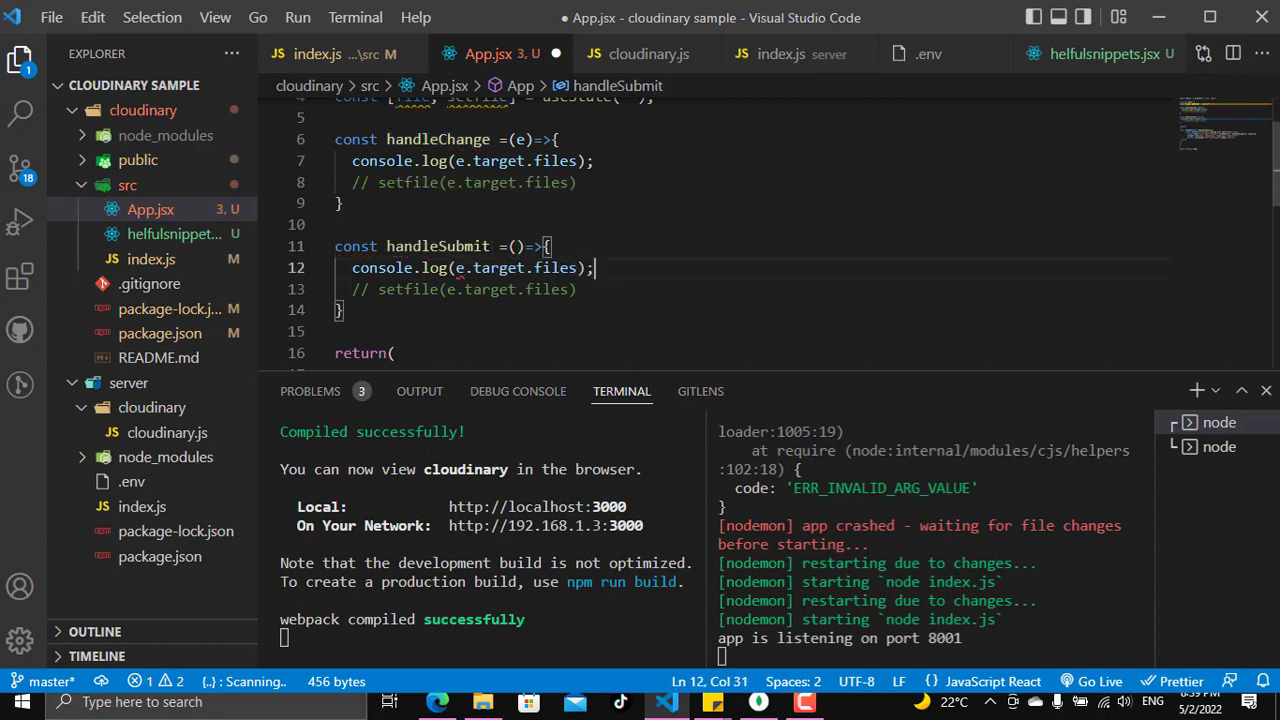
pyautogui.press('ctrl+/')
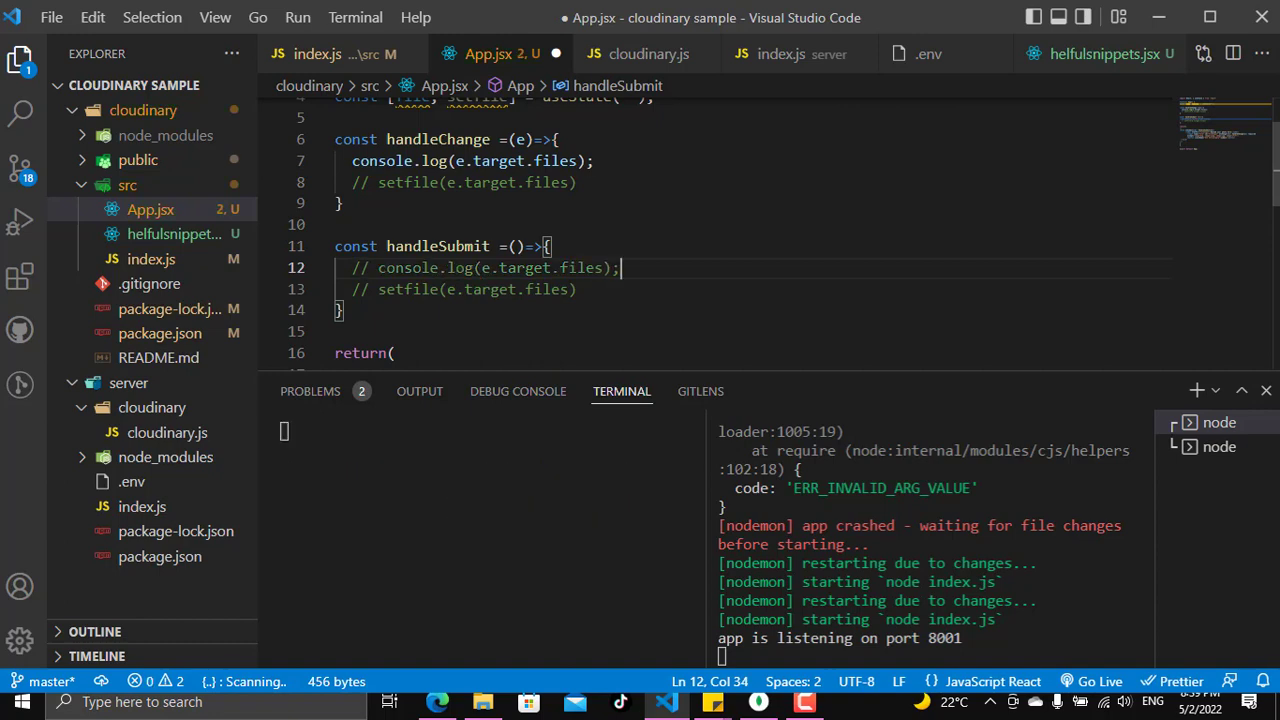
pyautogui.press('ctrl+s')
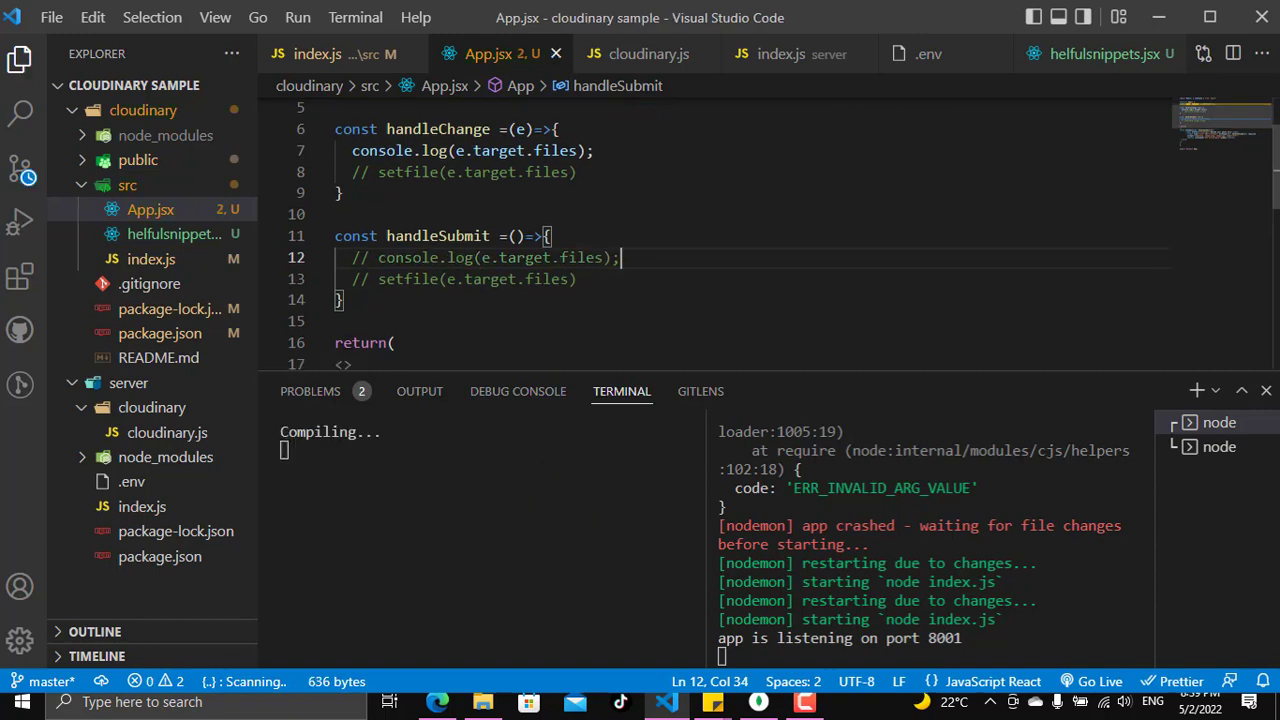
# Step: After the fragment, add a div with className "container mt-5 align-items-center justify-content-center" around the form
pyautogui.scroll(-3)
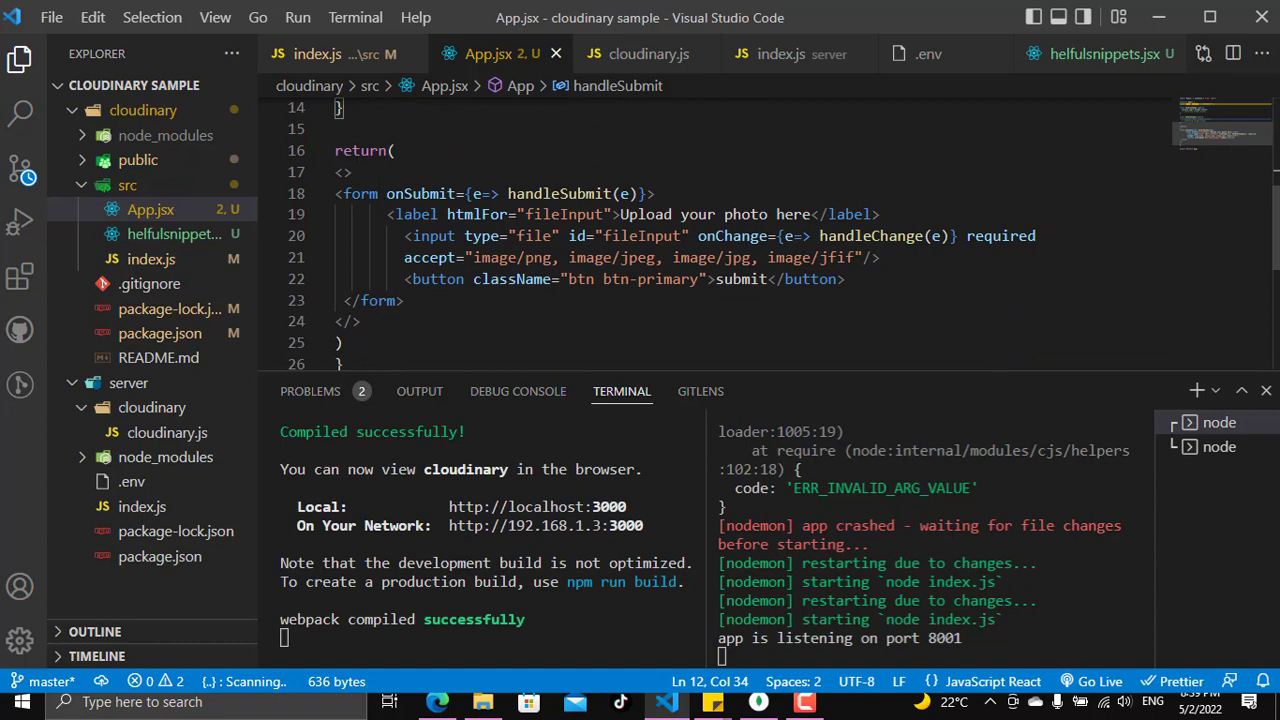
pyautogui.scroll(3)
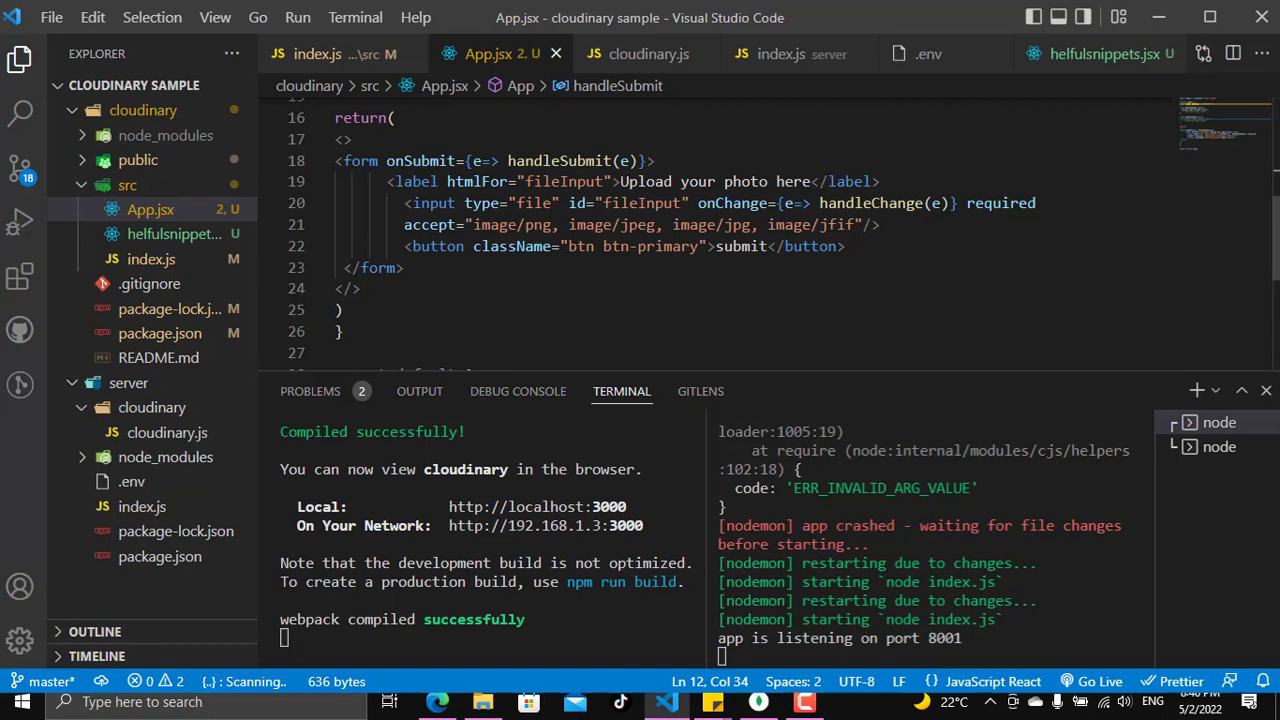
pyautogui.click(342, 140)
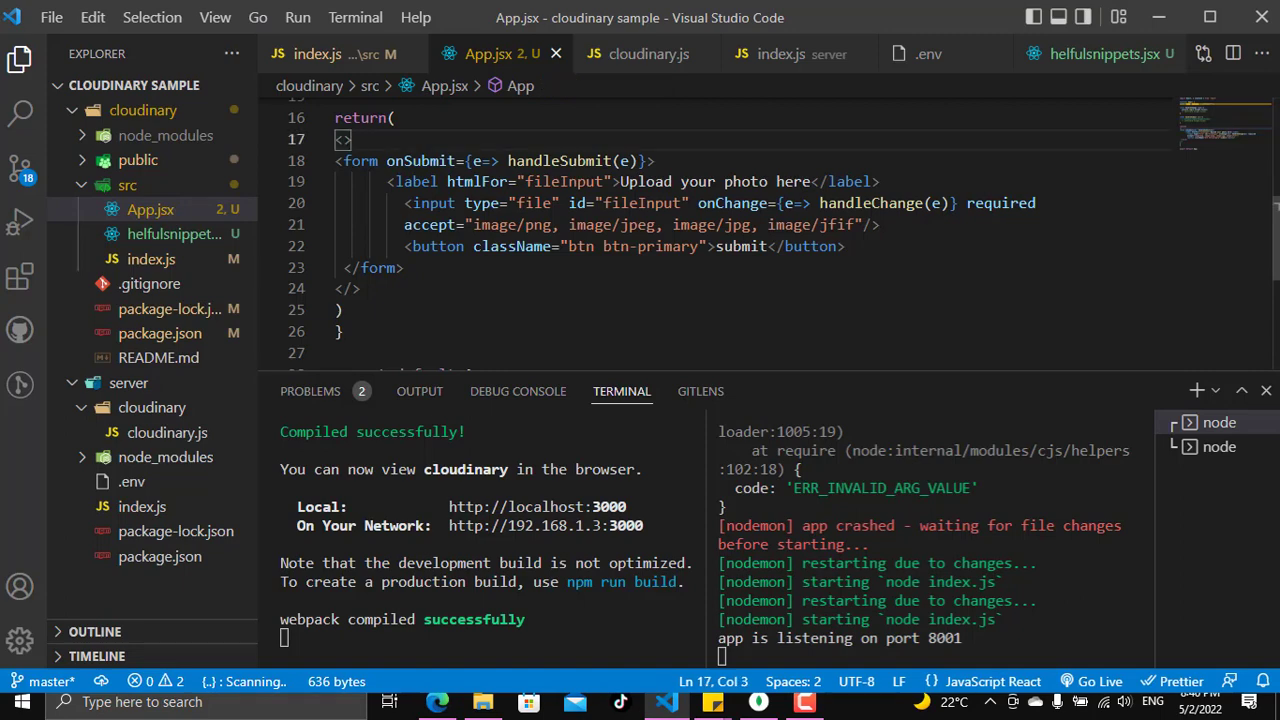
pyautogui.write('<div className="container"></div>')
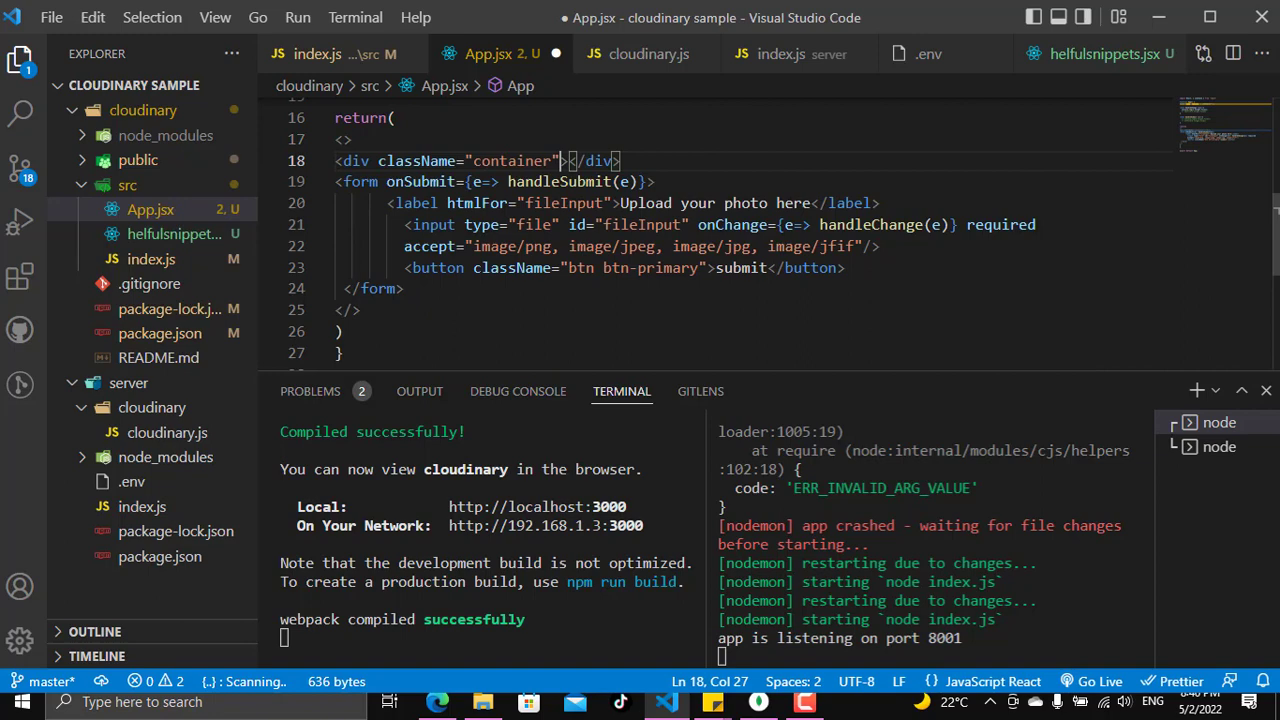
pyautogui.write('mt-5 align-items-center')
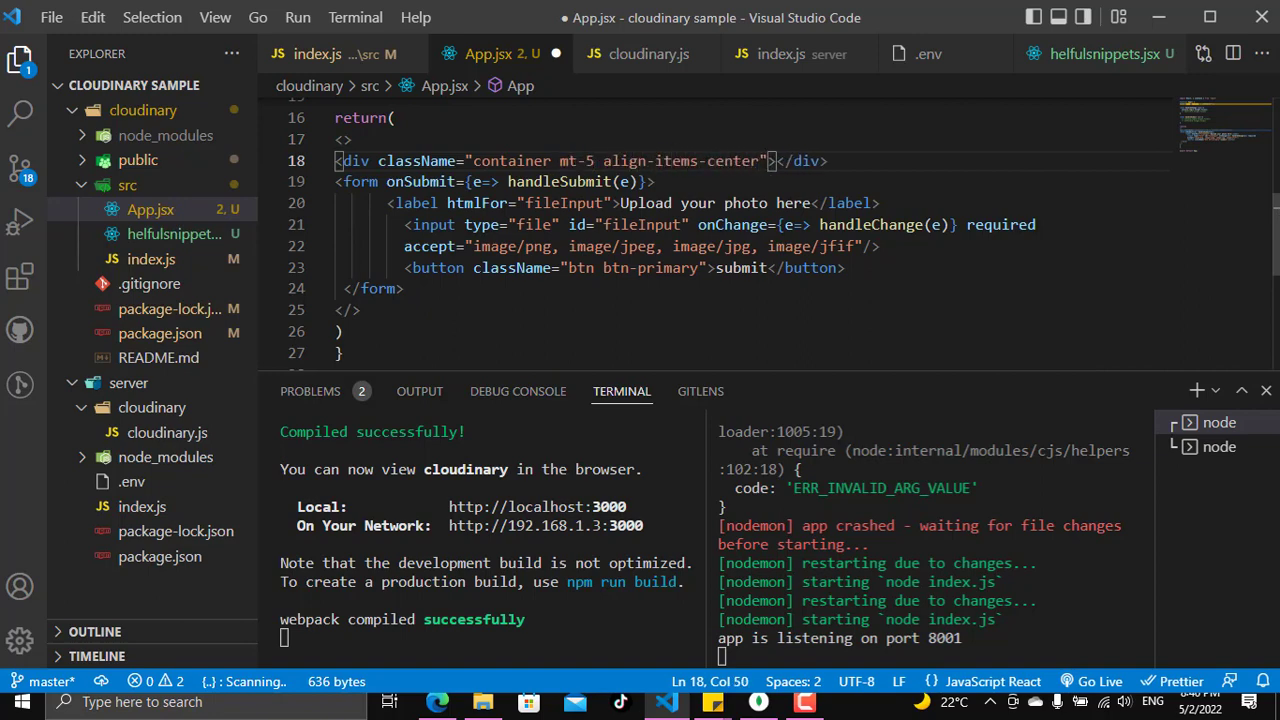
pyautogui.write('justify-content')
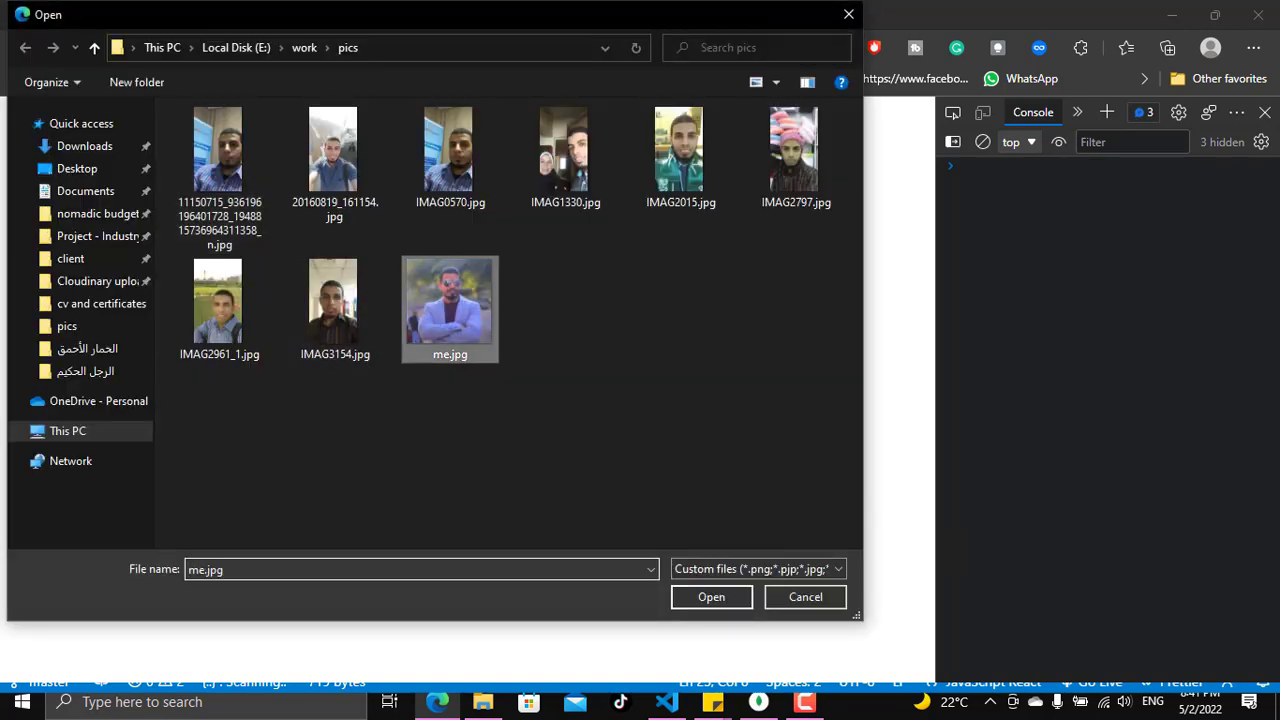
# Step: Select me.jpg in the Open dialog so handleChange logs its FileList
pyautogui.click(712, 596)
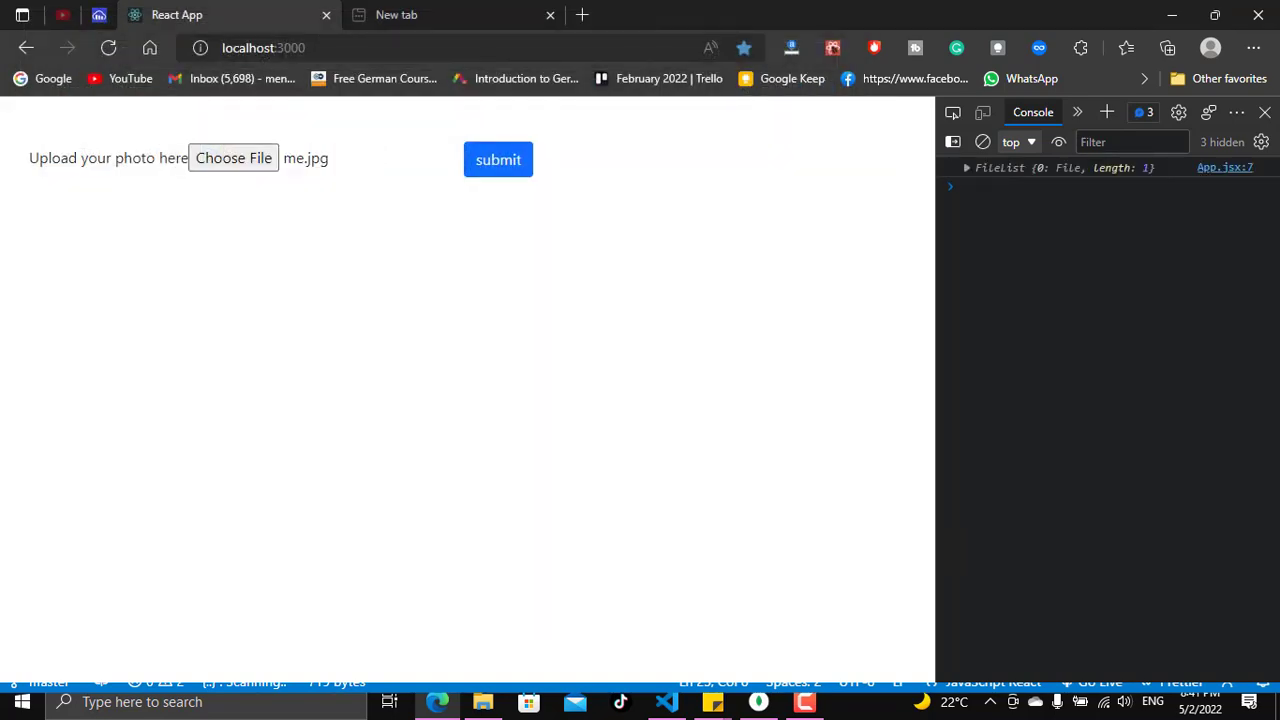
pyautogui.click(666, 700)
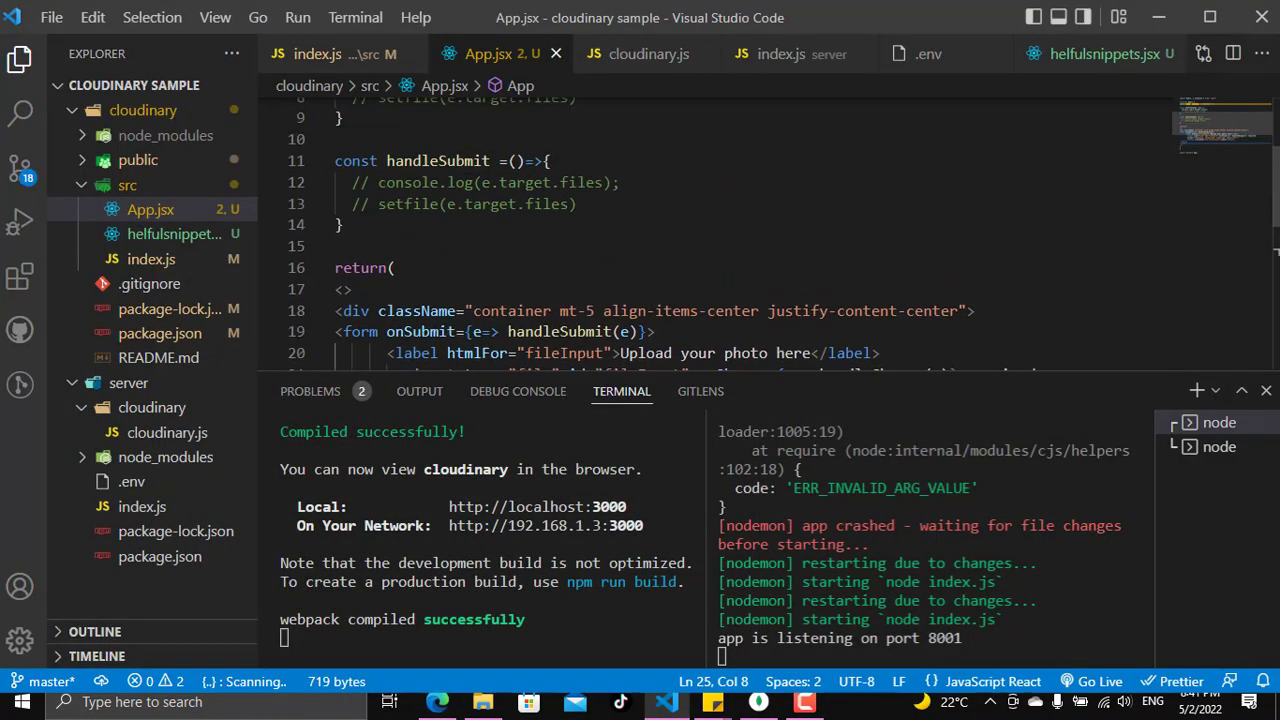
# Step: Expand the logged FileList in the DevTools Console to show the me.jpg entry
pyautogui.scroll(3)
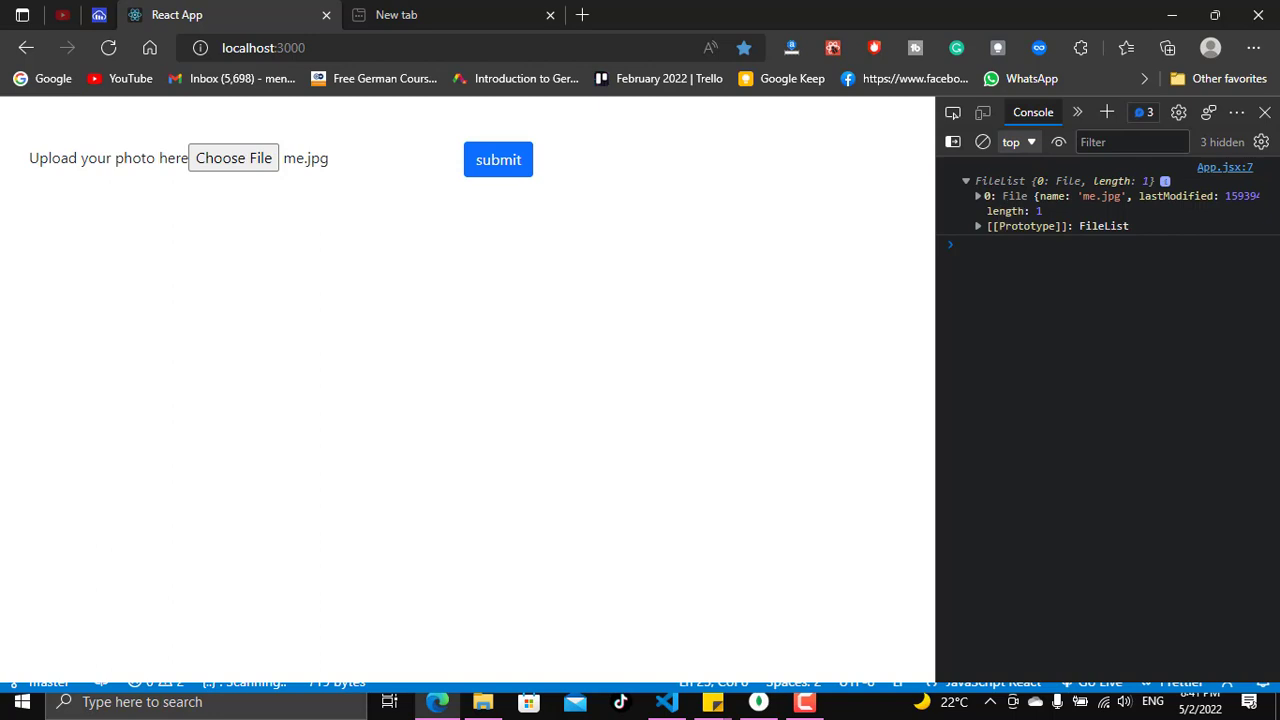
pyautogui.click(988, 196)
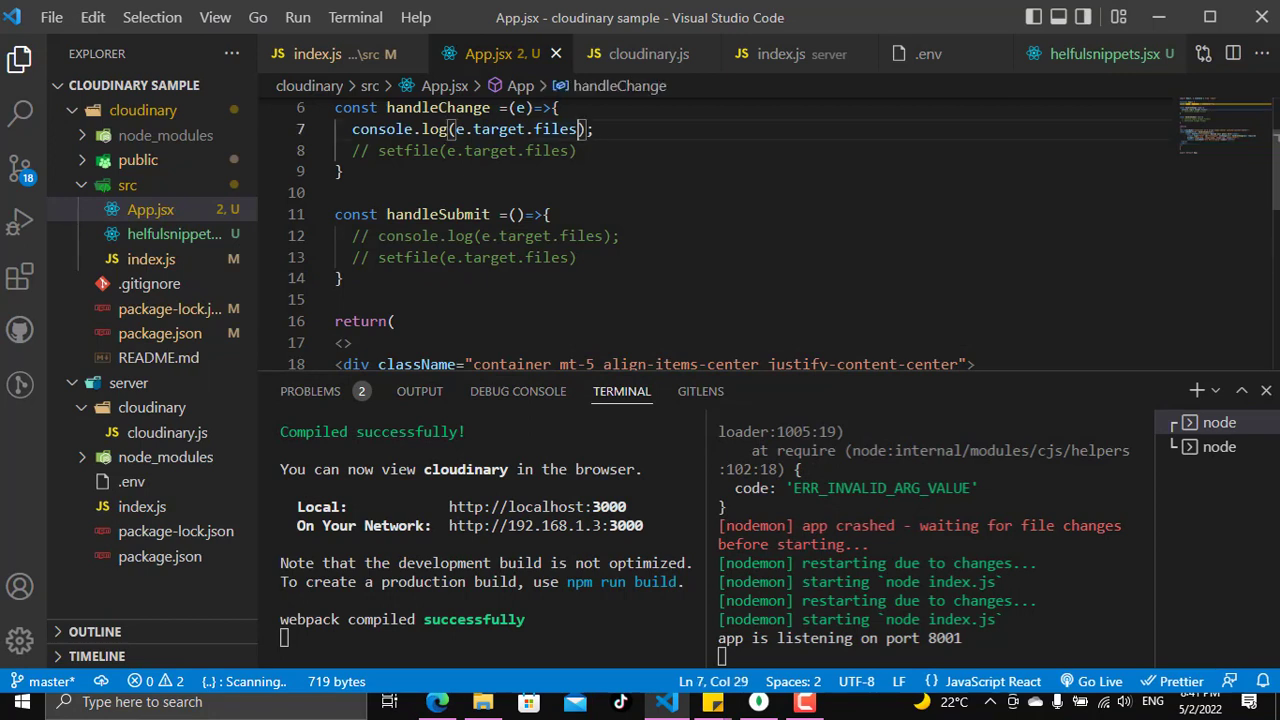
# Step: Append [0] so handleChange logs e.target.files[0]
pyautogui.write('[0]')
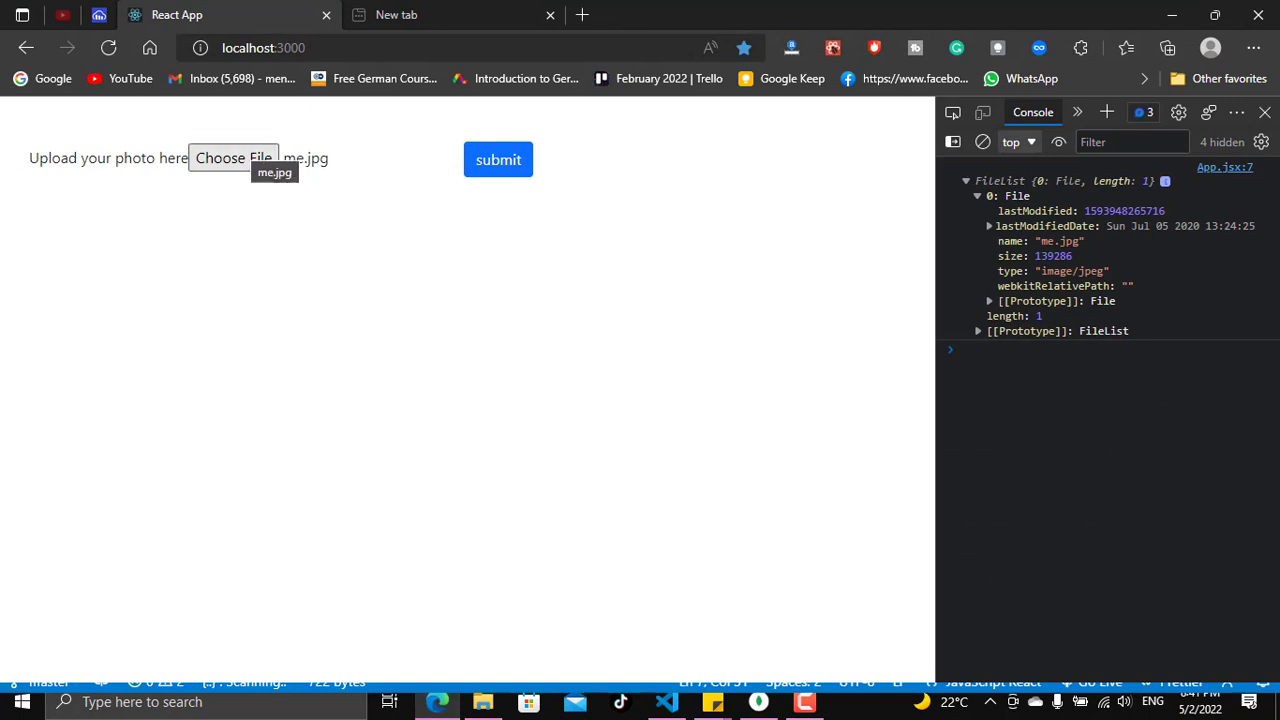
# Step: Choose me.jpg again through the upload form's file picker
pyautogui.click(232, 158)
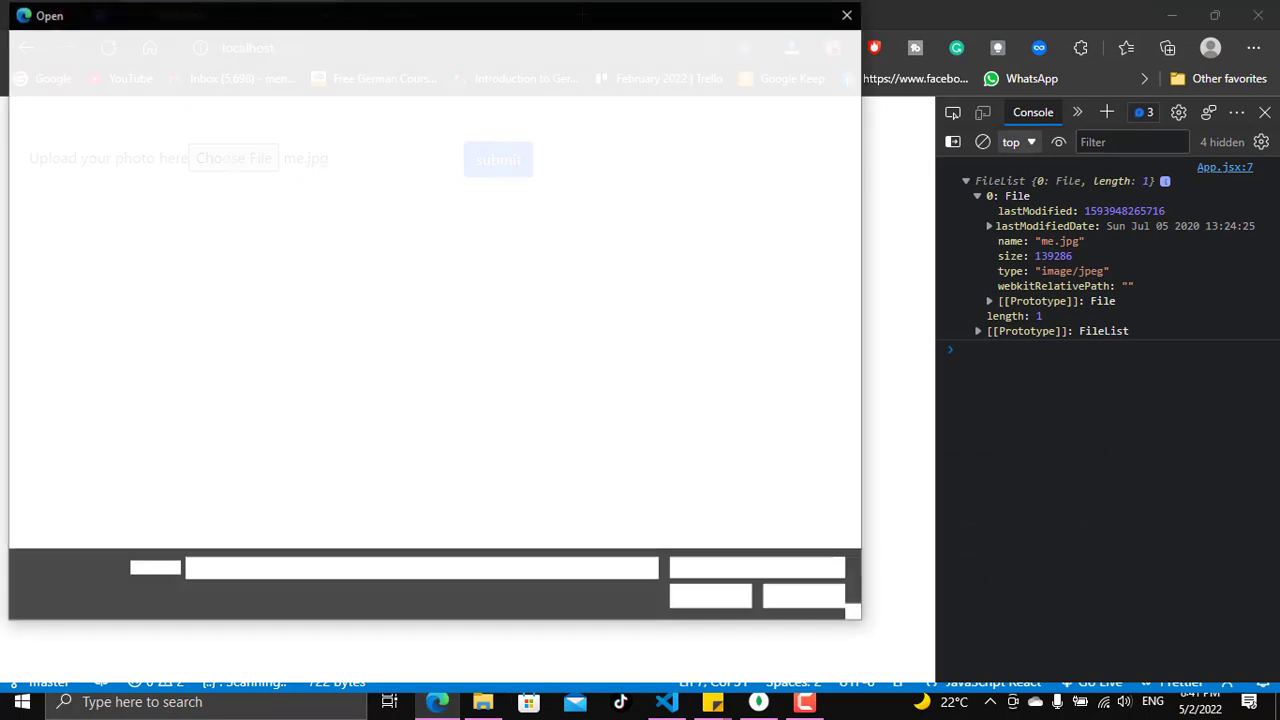
pyautogui.click(232, 158)
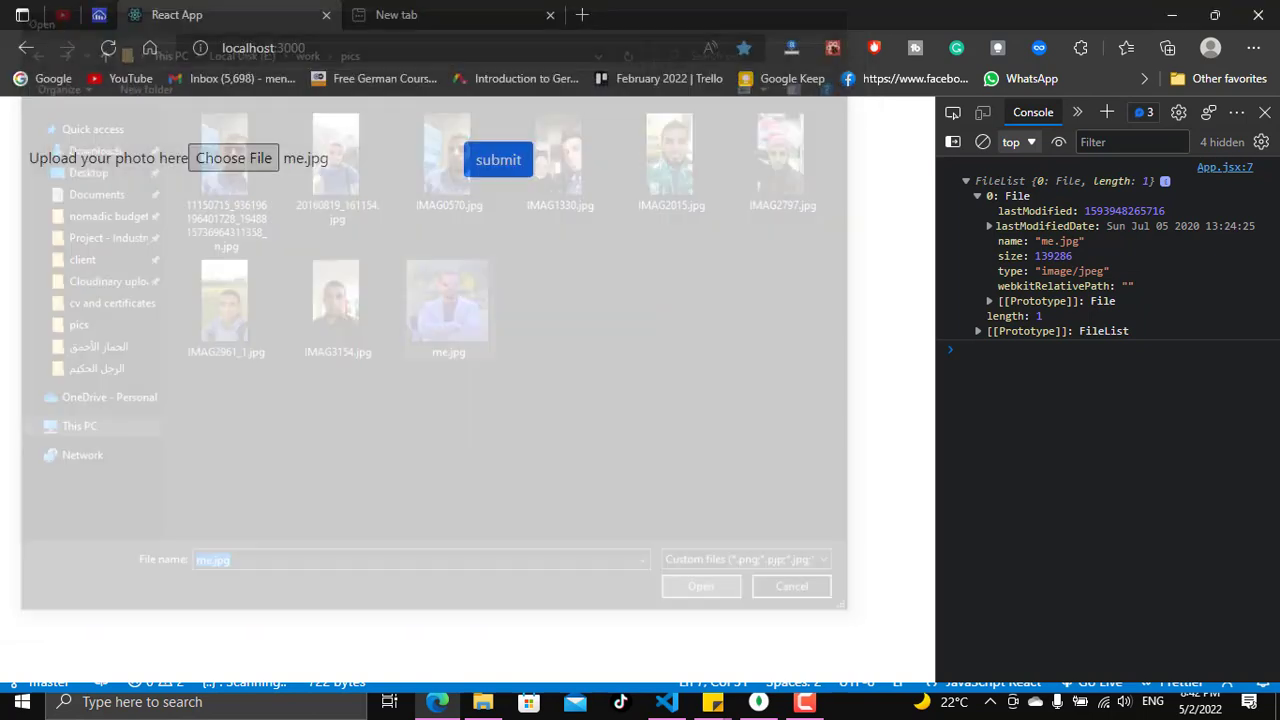
pyautogui.click(700, 586)
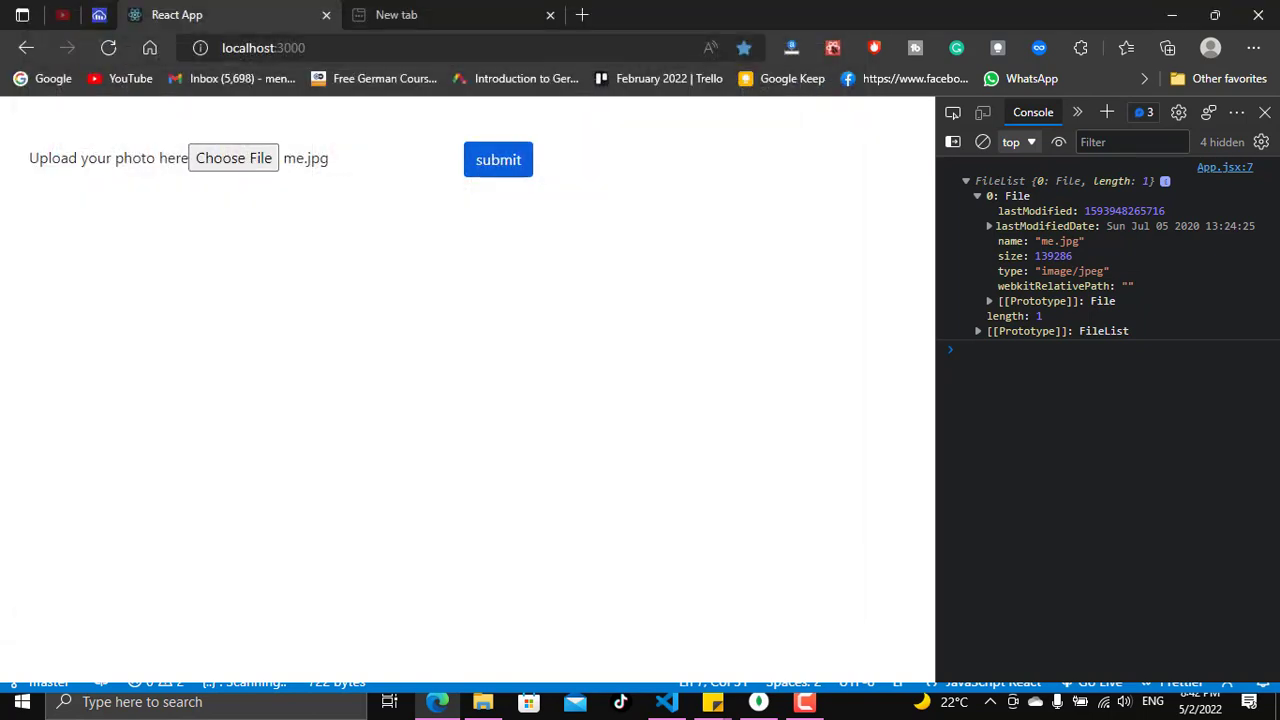
pyautogui.click(232, 158)
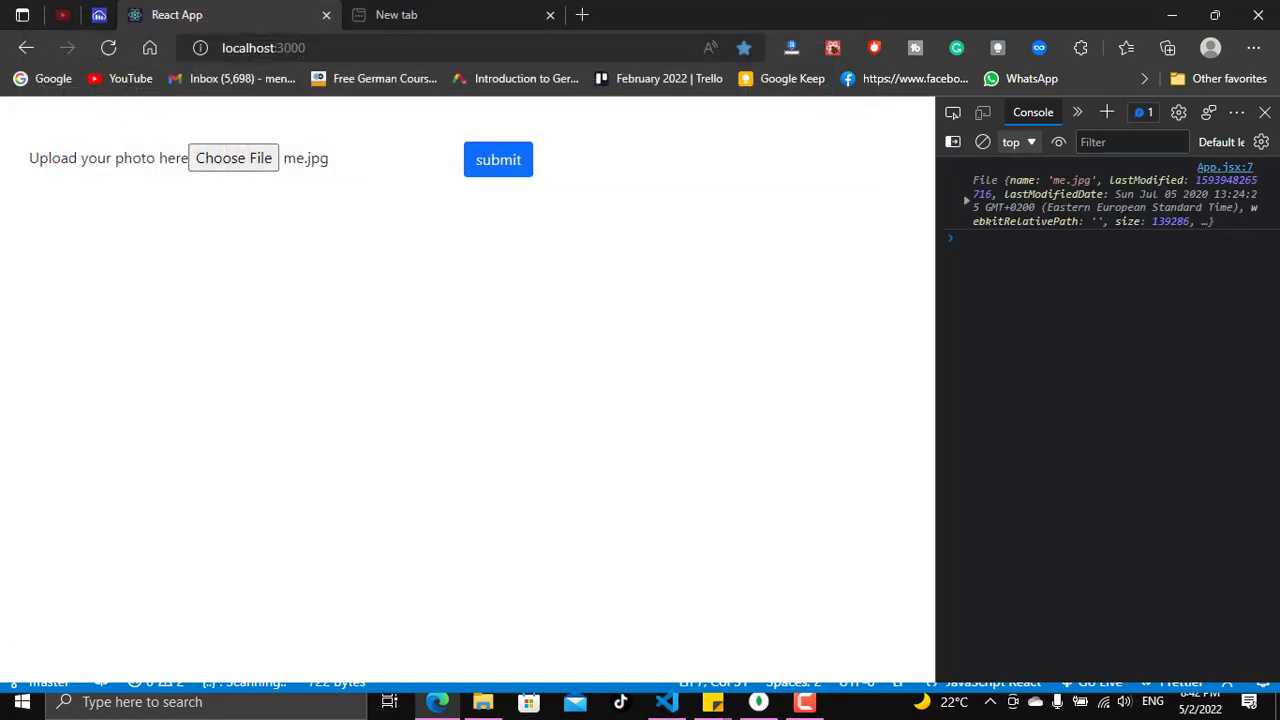
# Step: Expand the single File object for me.jpg logged in the console
pyautogui.click(966, 200)
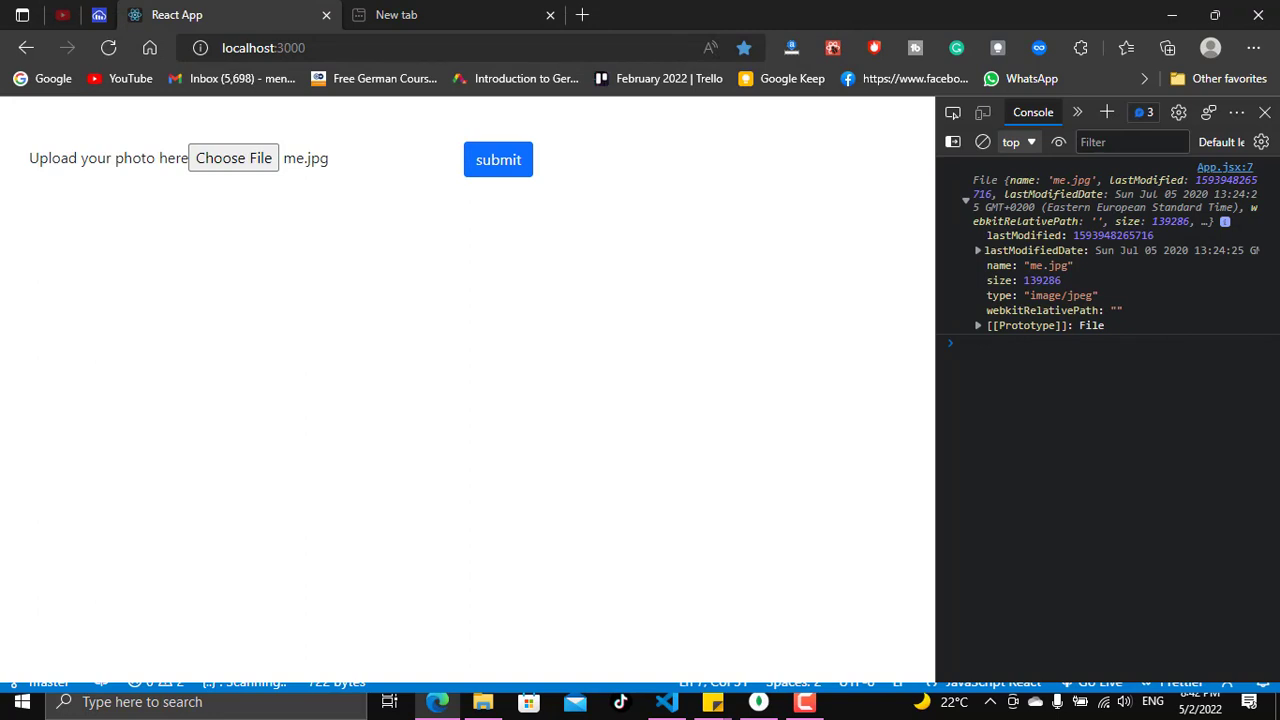
pyautogui.click(966, 192)
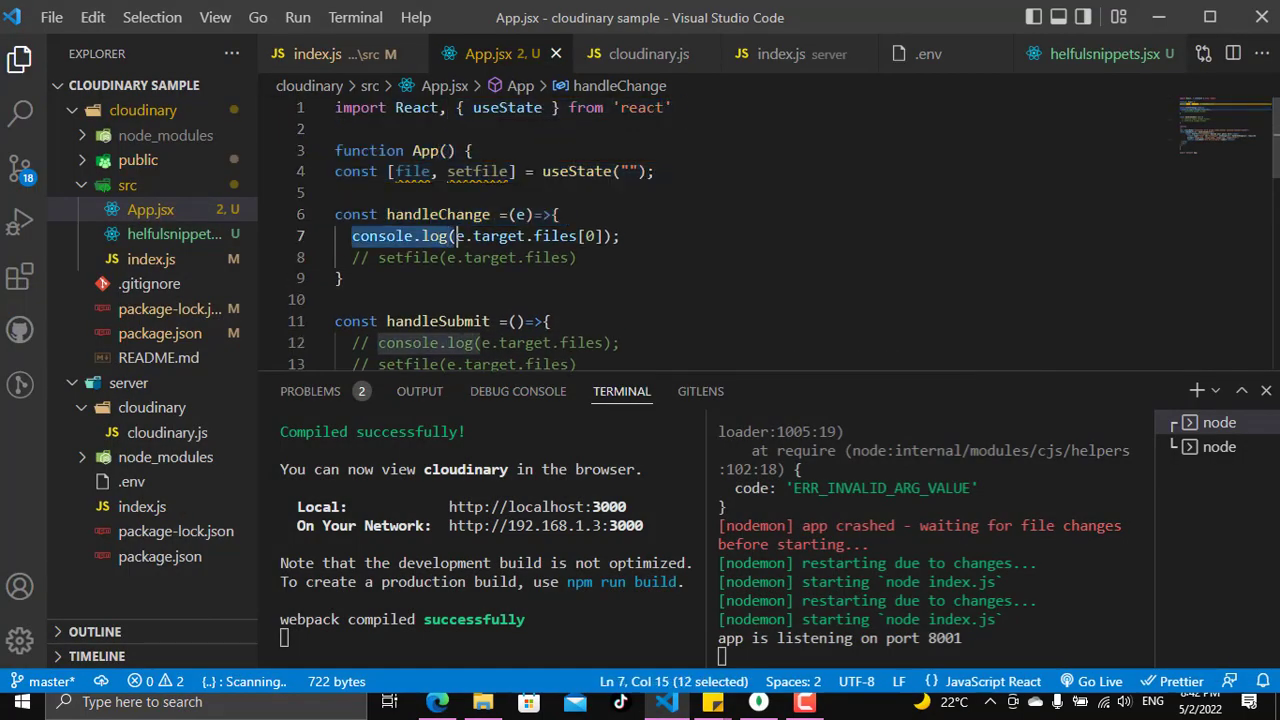
# Step: Store e.target.files[0] in const file and add console.log(file) below it
pyautogui.write('const')
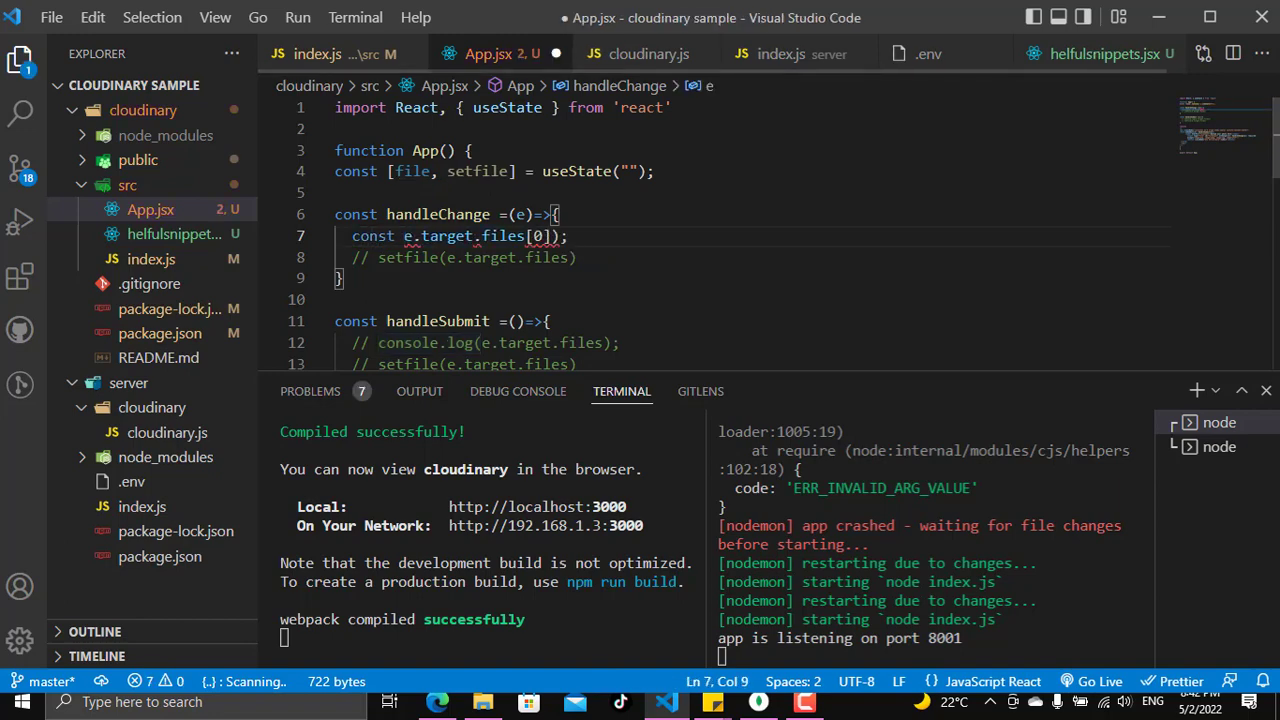
pyautogui.write('file')
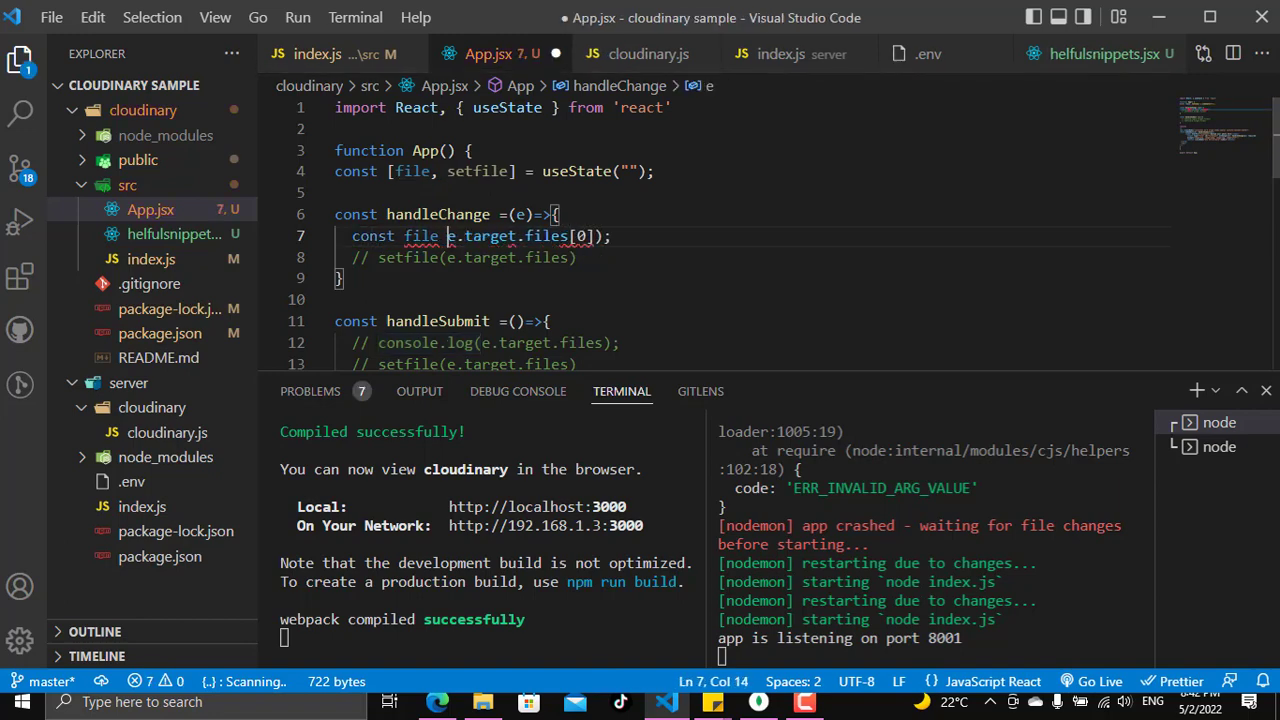
pyautogui.write('=')
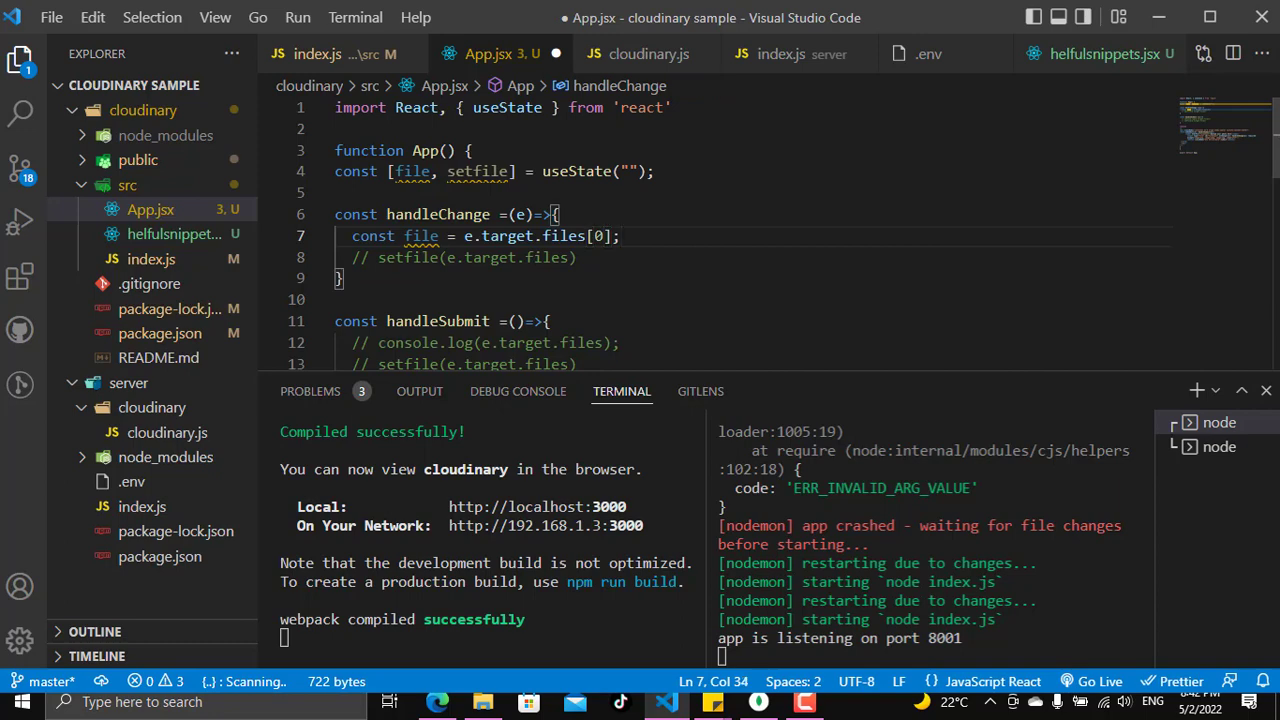
pyautogui.write('console.log(object);')
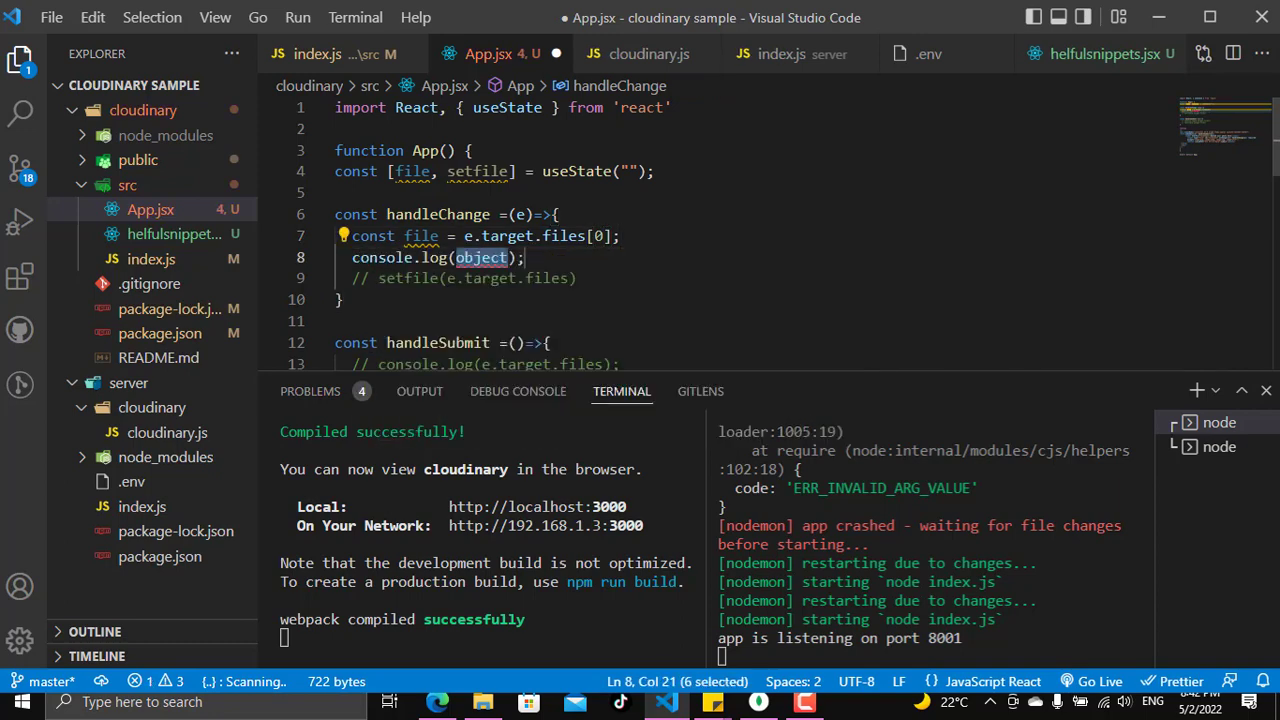
pyautogui.write('file')
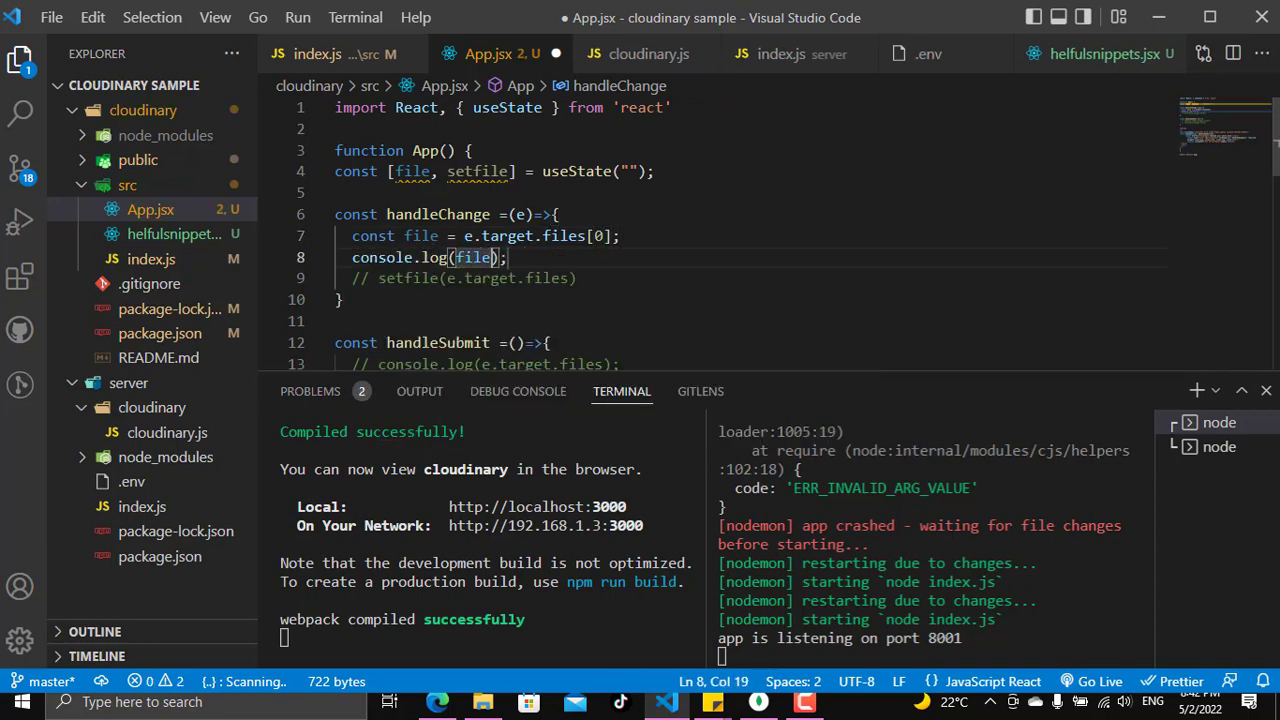